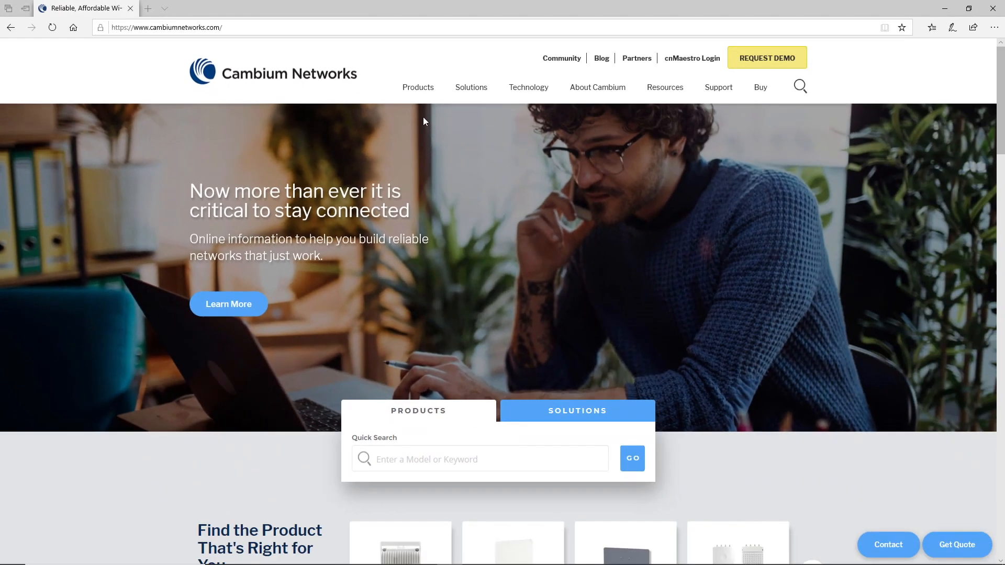
Go to the Software products listing and open the Wi-Fi Designer & Wi-Fi Inspector page.
{"action": "left_click", "coordinate": [417, 86]}
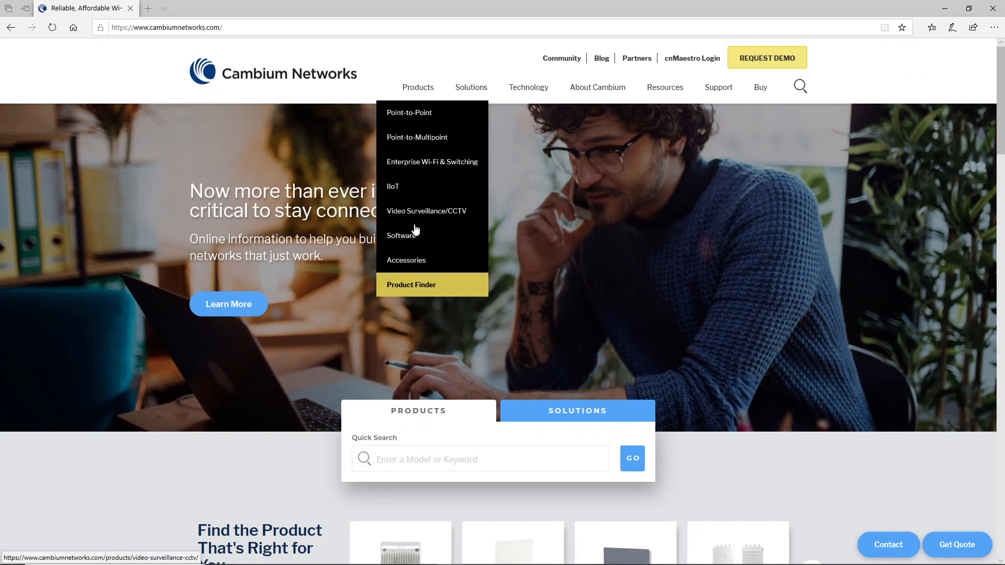
{"action": "left_click", "coordinate": [401, 236]}
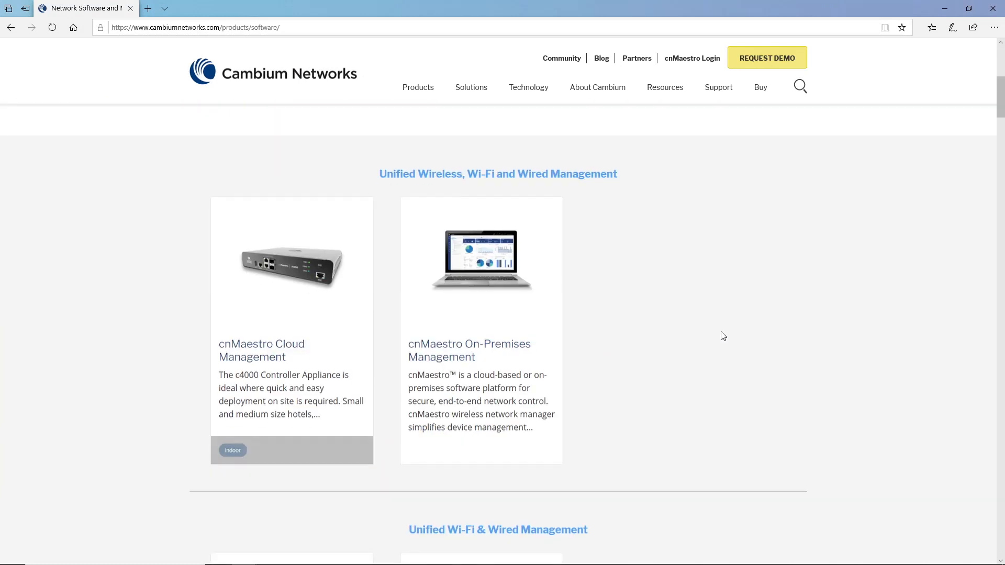
{"action": "scroll", "scroll_direction": "down", "scroll_amount": 3}
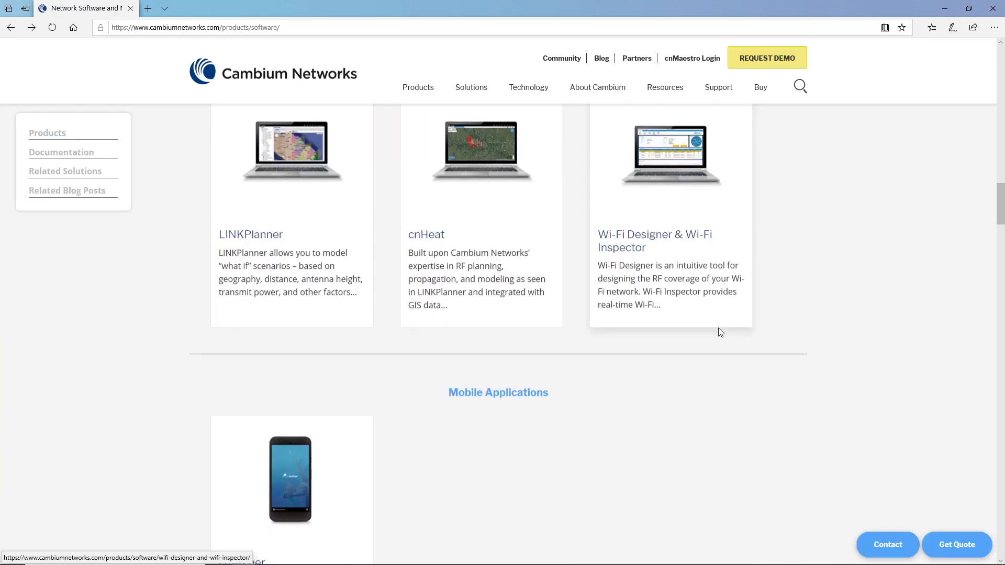
{"action": "mouse_move", "coordinate": [650, 239]}
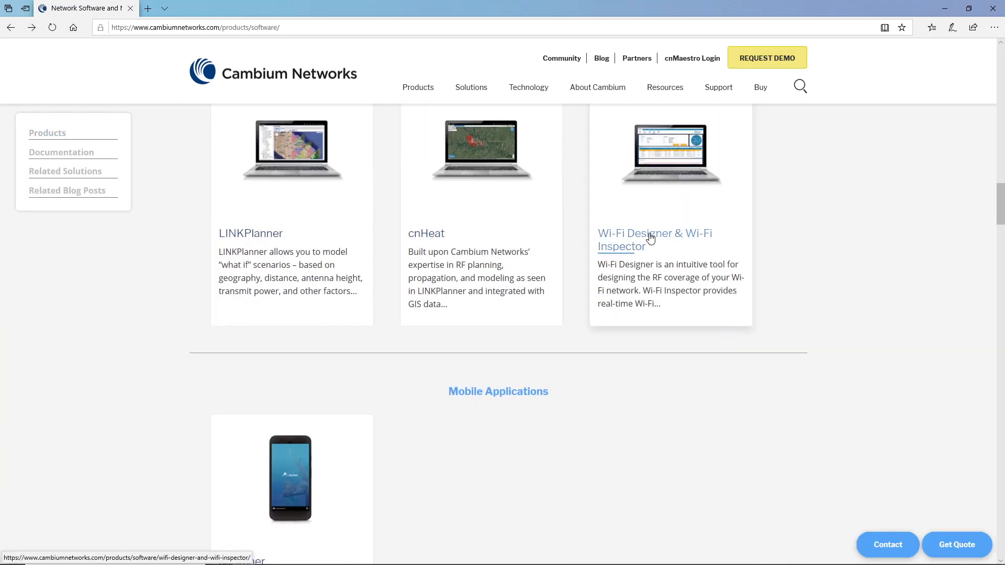
{"action": "left_click", "coordinate": [654, 233]}
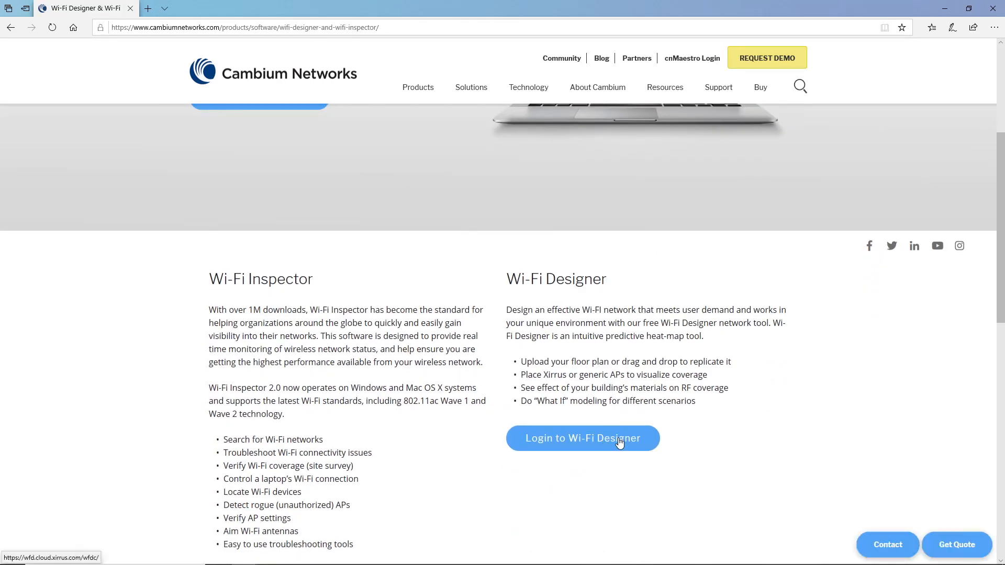
Launch the Wi-Fi Designer sign-in page and view the new-user registration form.
{"action": "left_click", "coordinate": [582, 438]}
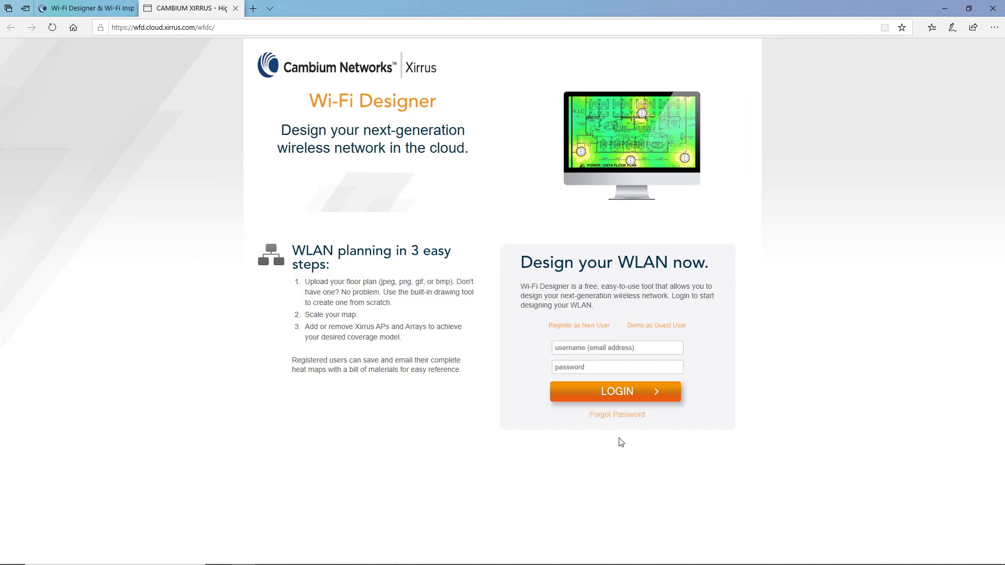
{"action": "mouse_move", "coordinate": [571, 329]}
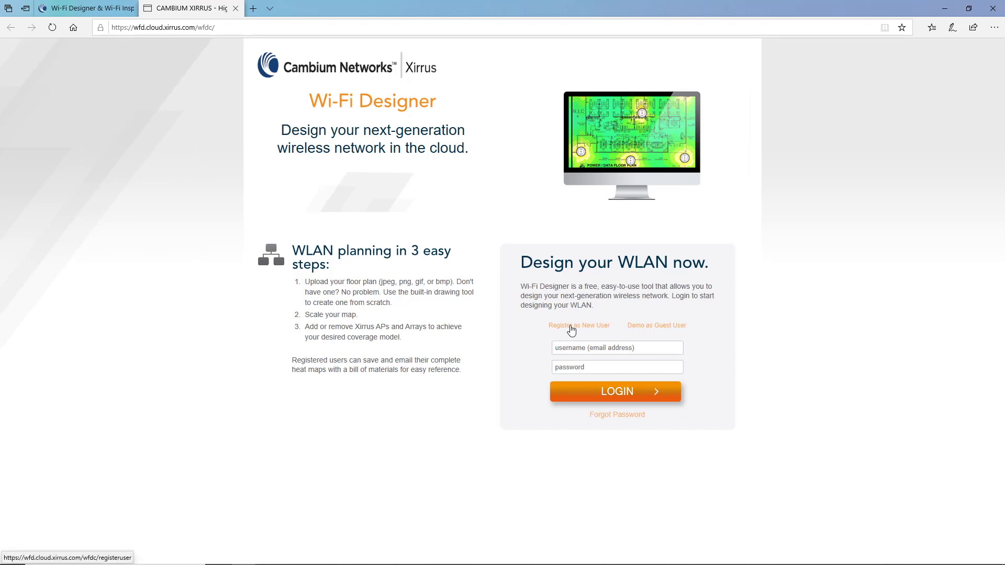
{"action": "left_click", "coordinate": [578, 326]}
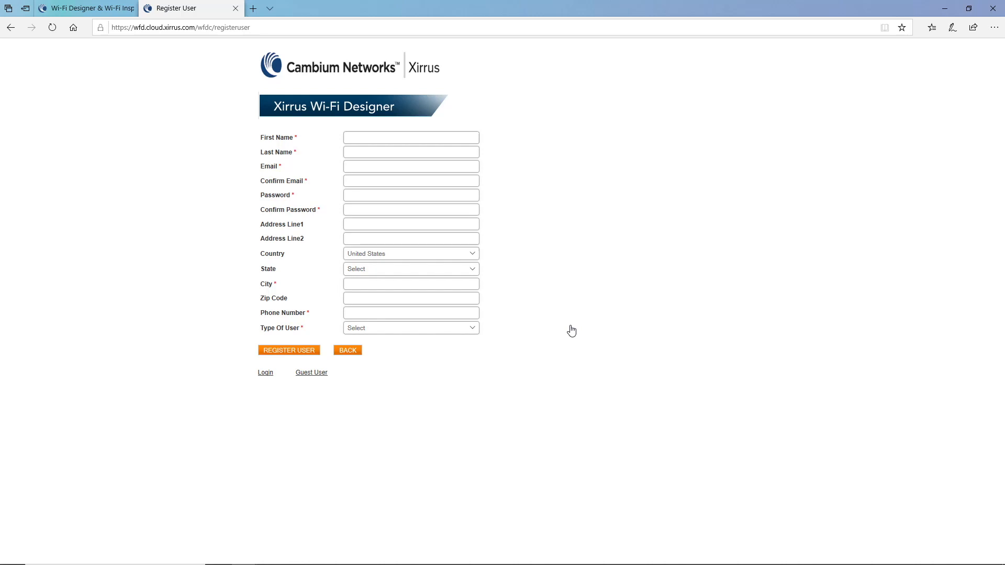
{"action": "mouse_move", "coordinate": [298, 357]}
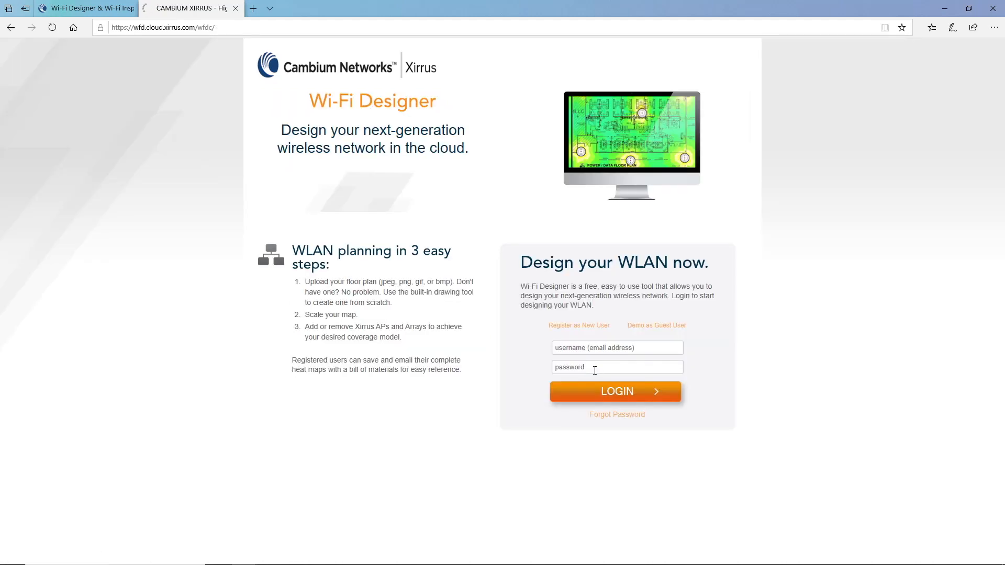
{"action": "mouse_move", "coordinate": [597, 369]}
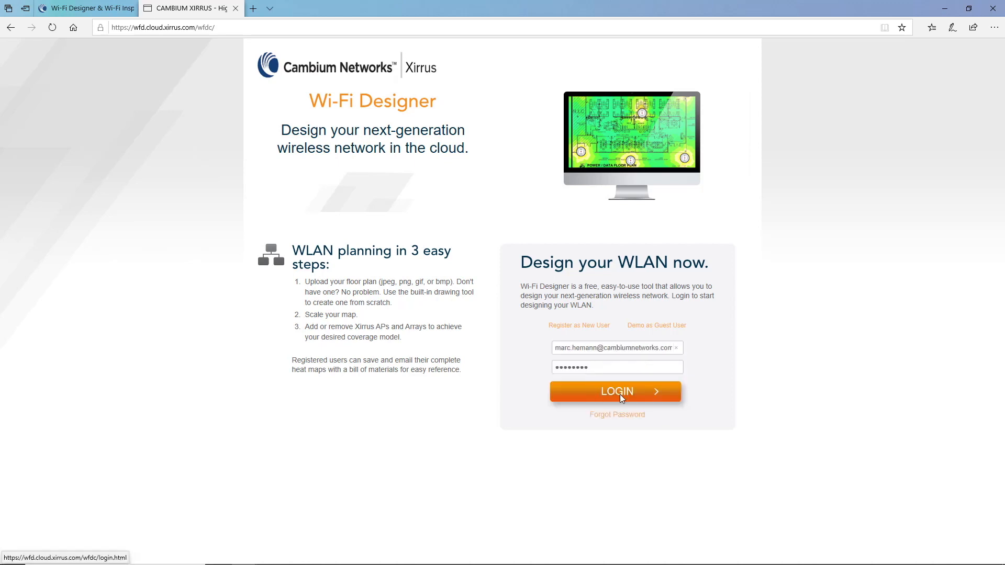
Log in to Wi-Fi Designer and wait for the empty design dashboard.
{"action": "left_click", "coordinate": [617, 392]}
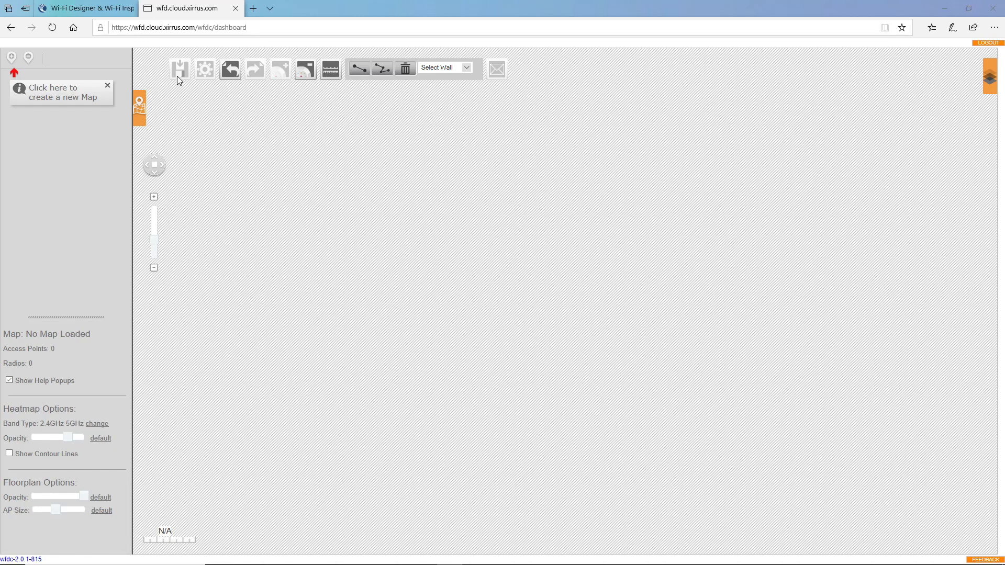
{"action": "mouse_move", "coordinate": [194, 78]}
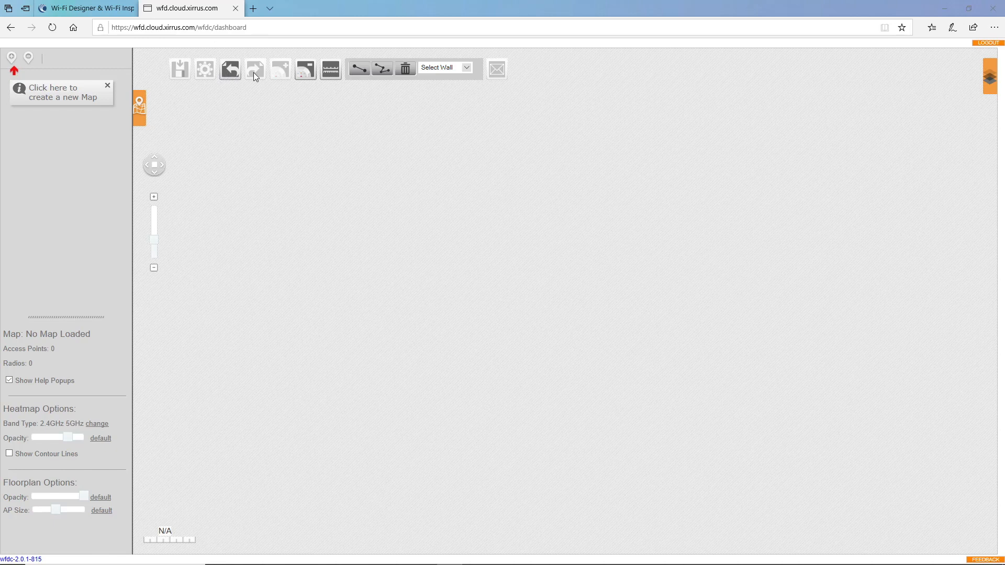
{"action": "mouse_move", "coordinate": [258, 78]}
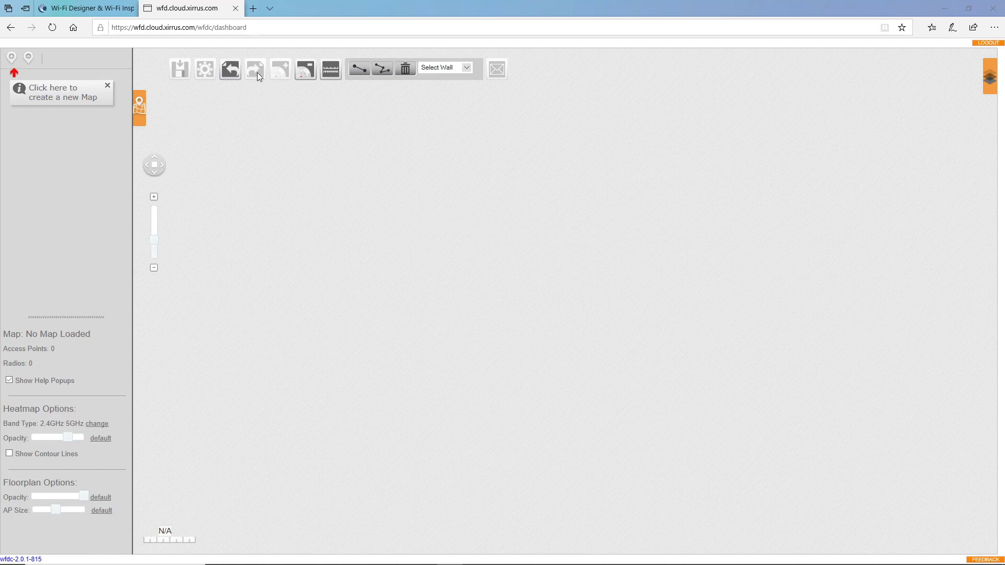
{"action": "mouse_move", "coordinate": [305, 74]}
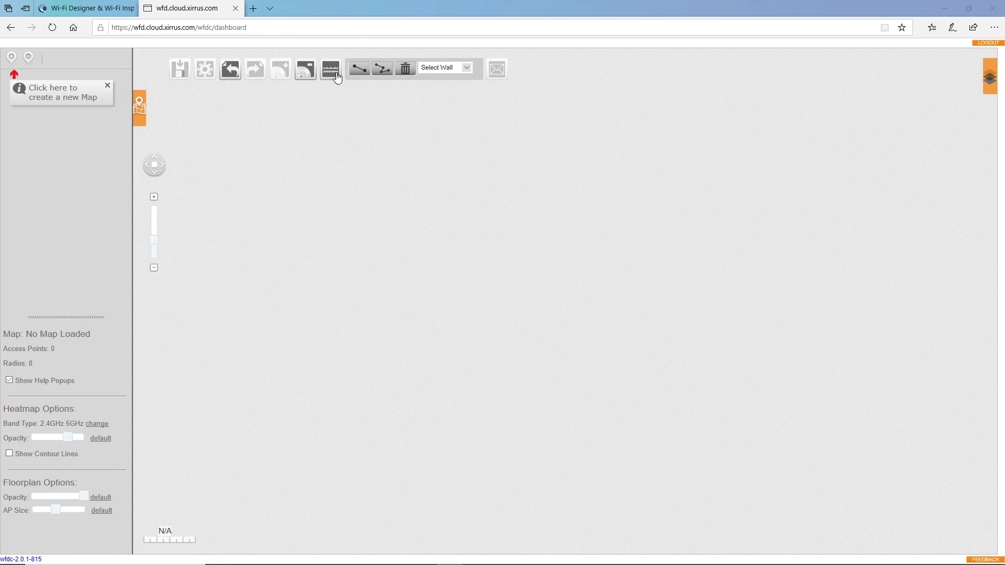
{"action": "mouse_move", "coordinate": [387, 82]}
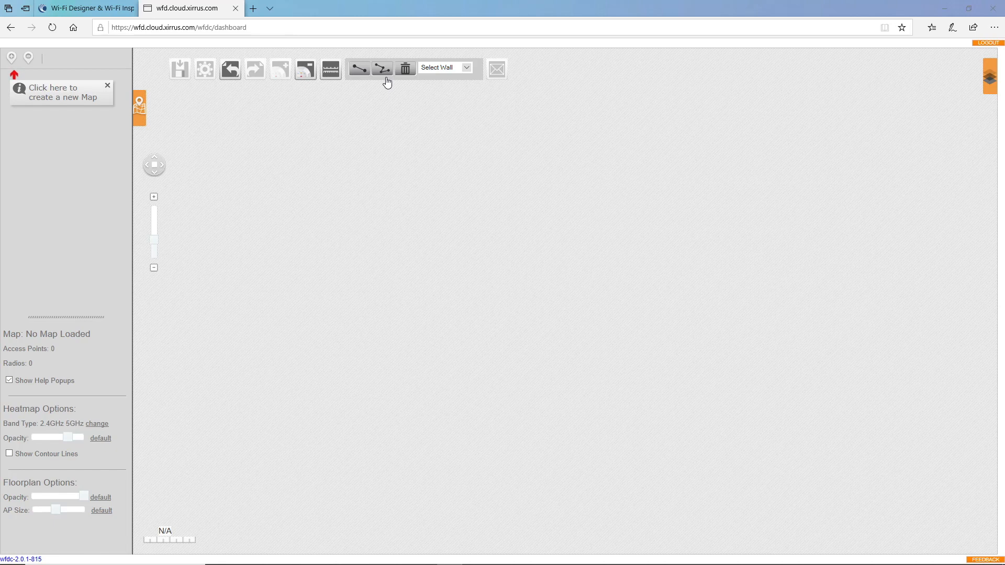
{"action": "mouse_move", "coordinate": [90, 85]}
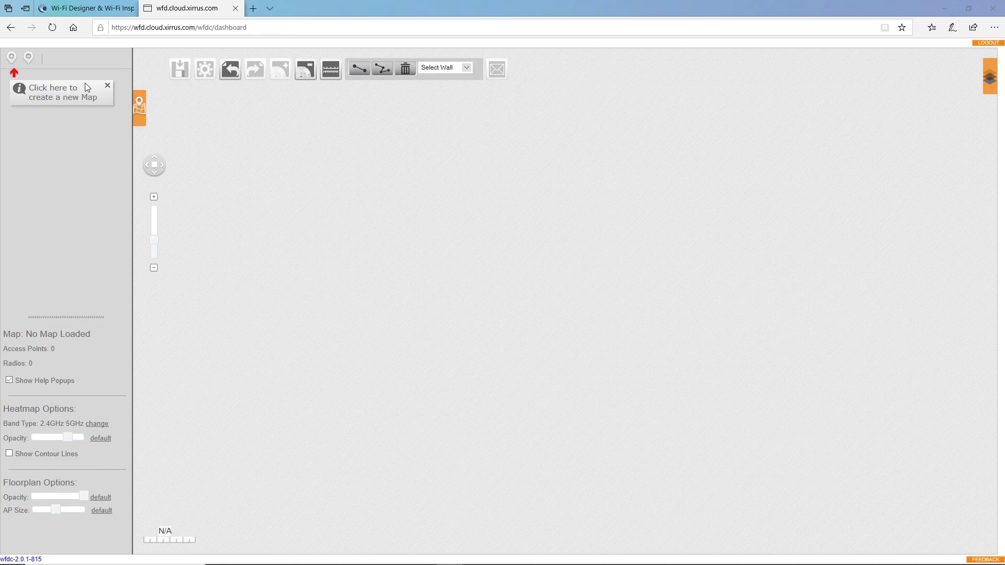
{"action": "mouse_move", "coordinate": [50, 85]}
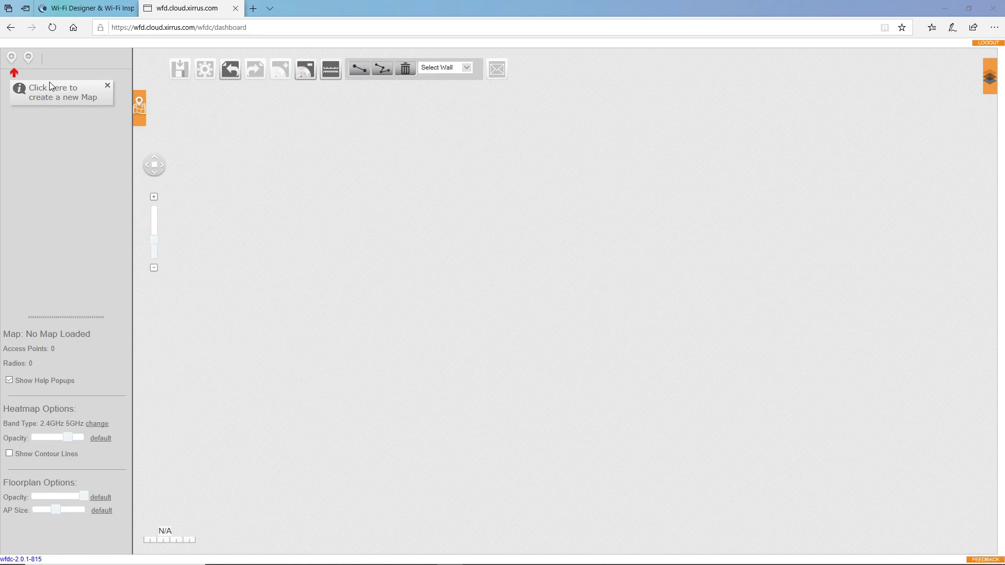
{"action": "mouse_move", "coordinate": [32, 83]}
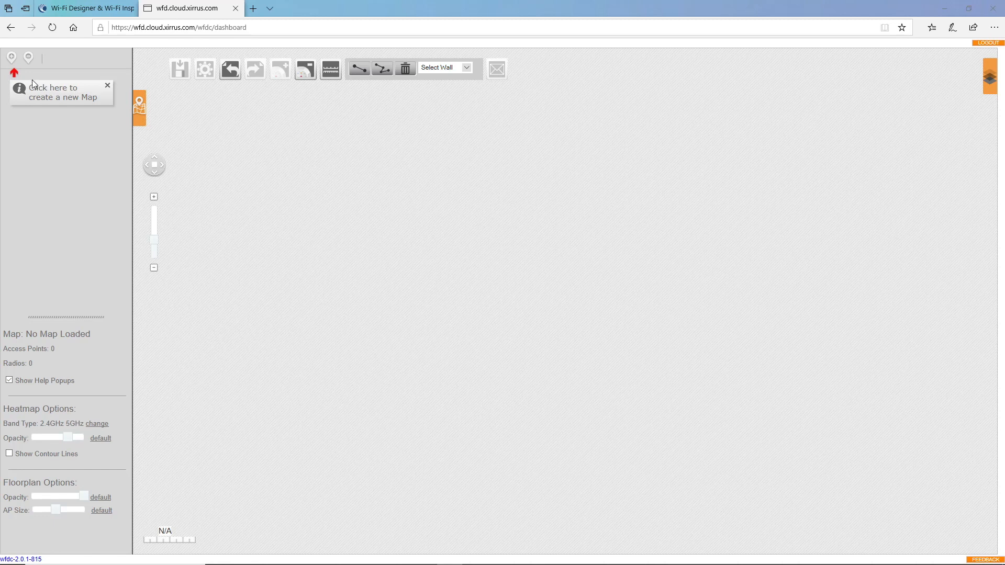
Create map 'Office' with Office (Cubicles) environment and an uploaded floor plan image.
{"action": "left_click", "coordinate": [12, 58]}
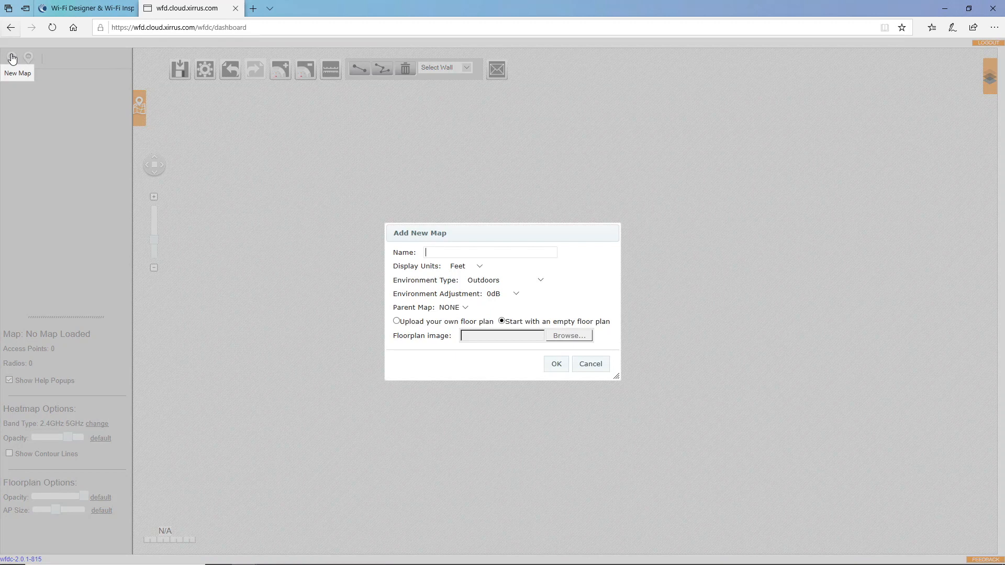
{"action": "type", "text": "Office"}
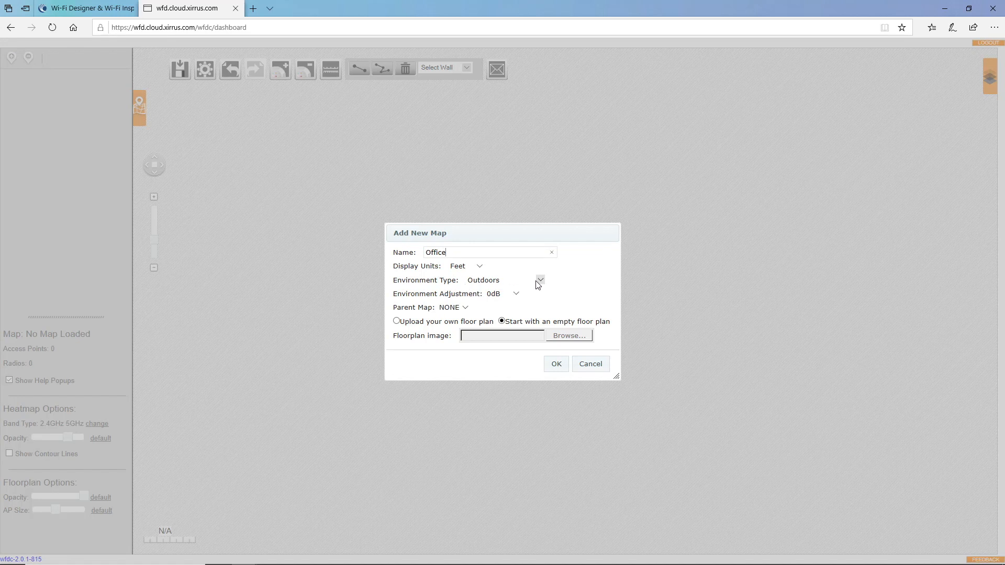
{"action": "left_click", "coordinate": [539, 281]}
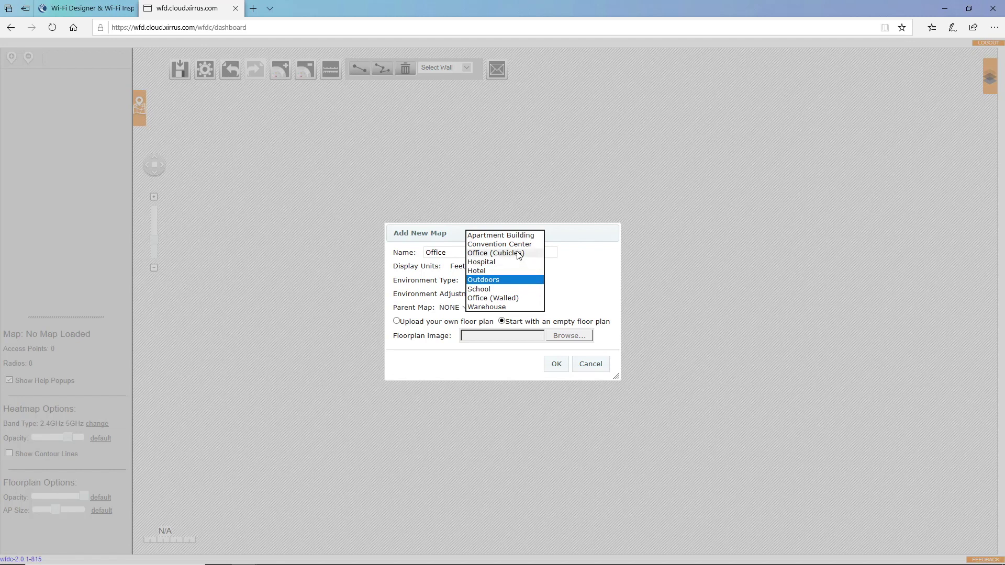
{"action": "left_click", "coordinate": [495, 253]}
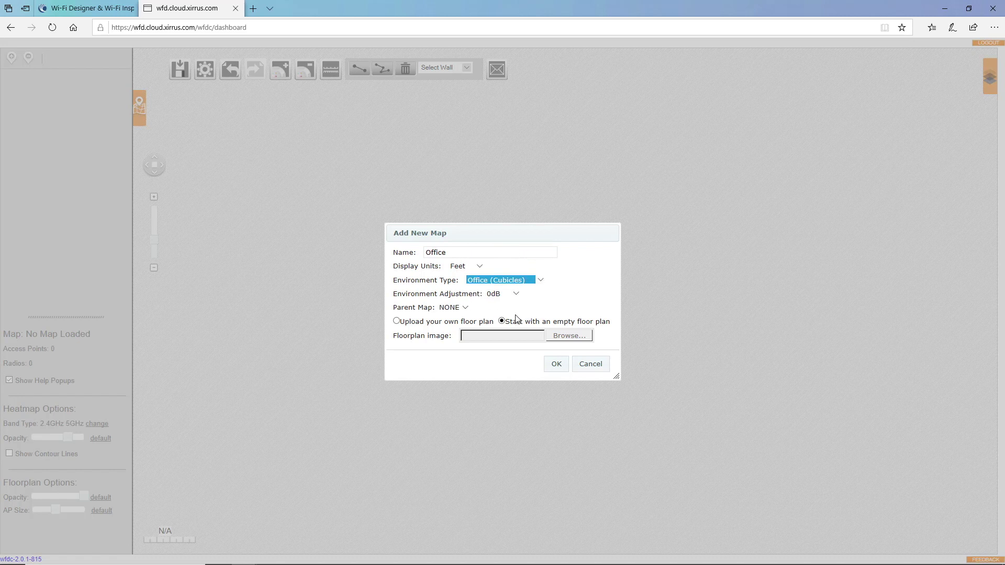
{"action": "mouse_move", "coordinate": [513, 337]}
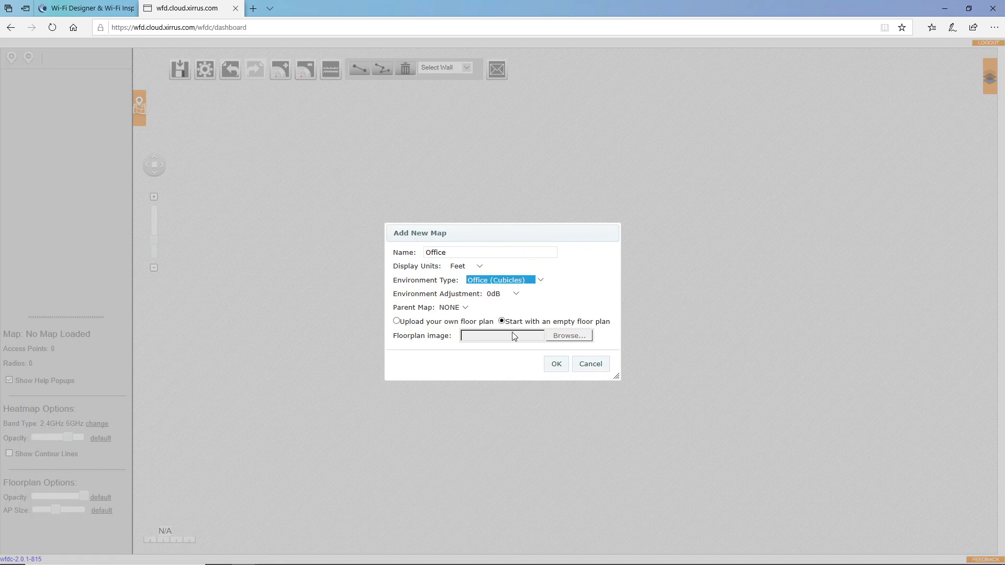
{"action": "left_click", "coordinate": [396, 321]}
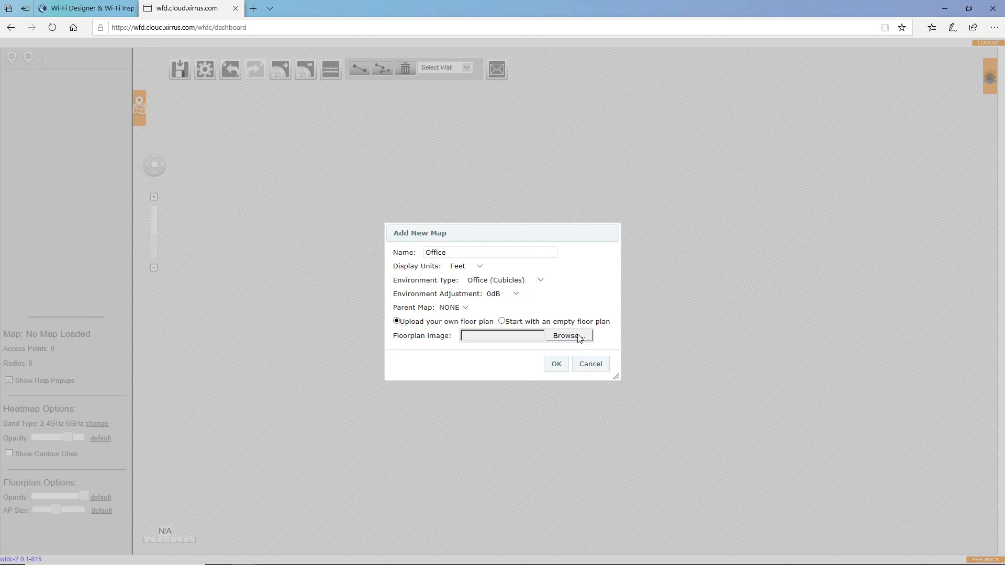
{"action": "left_click", "coordinate": [569, 335]}
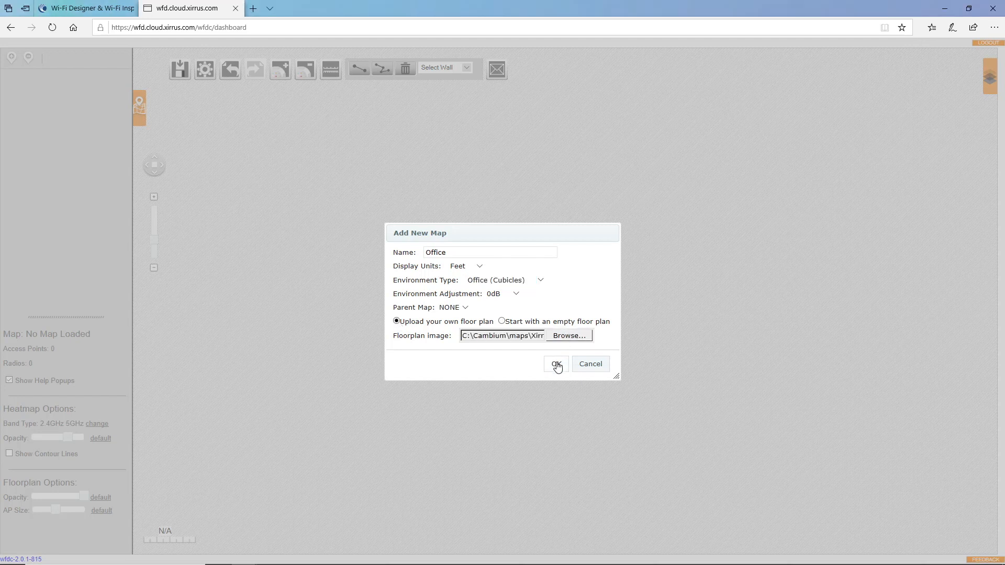
{"action": "left_click", "coordinate": [555, 365]}
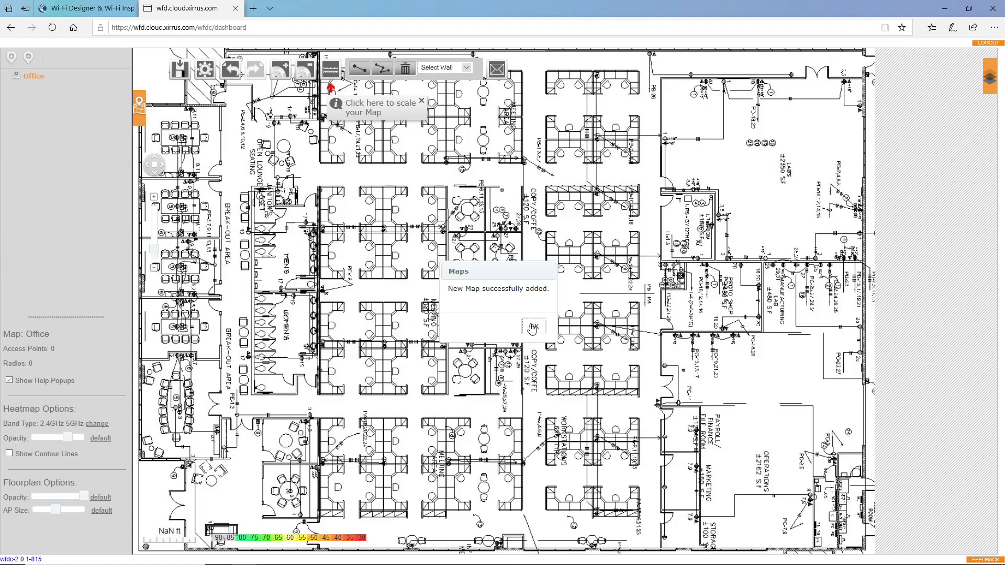
Dismiss the map-added notice and set the floor plan scale length to 30 feet.
{"action": "left_click", "coordinate": [535, 325]}
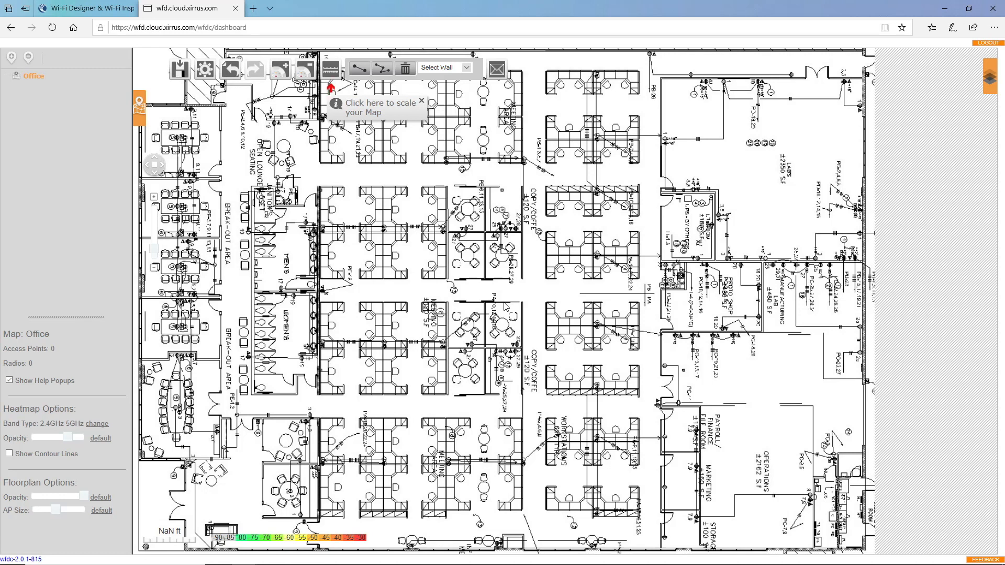
{"action": "mouse_move", "coordinate": [330, 70]}
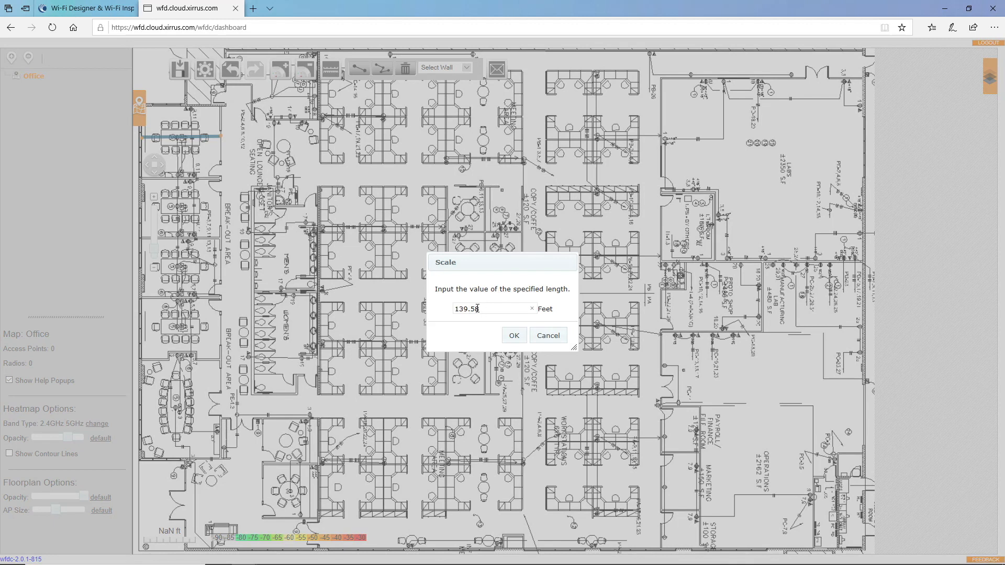
{"action": "type", "text": "30"}
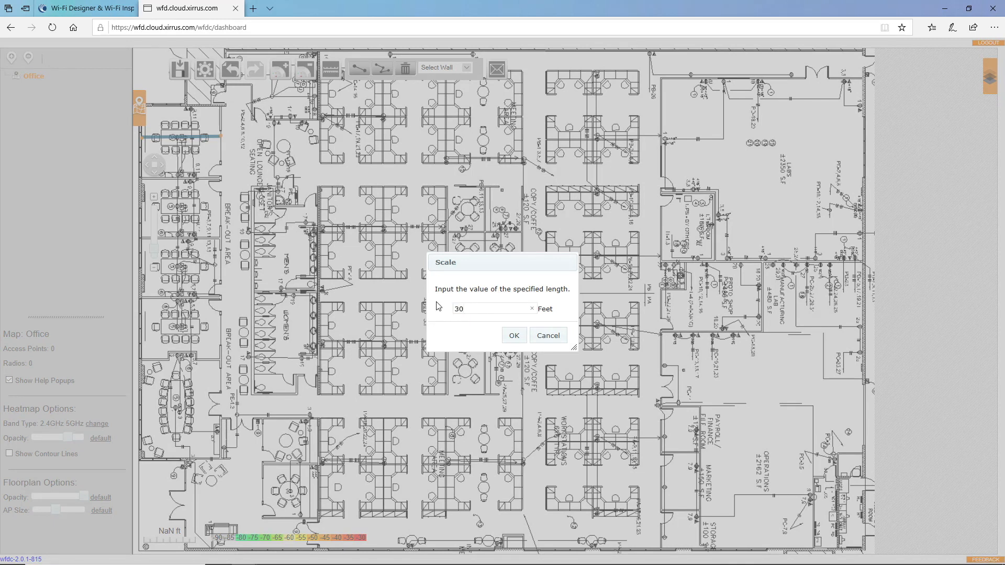
{"action": "left_click", "coordinate": [514, 335]}
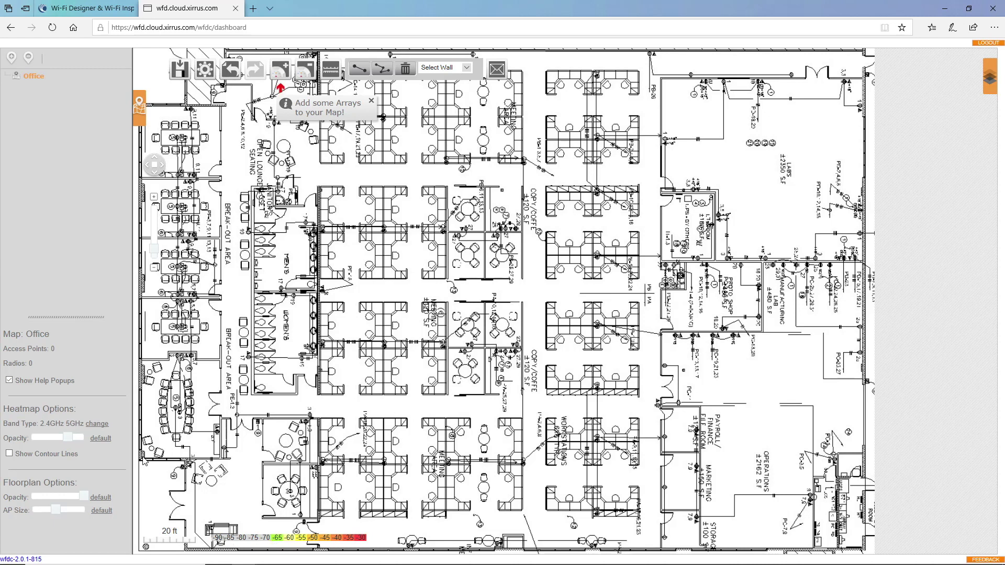
{"action": "mouse_move", "coordinate": [97, 426]}
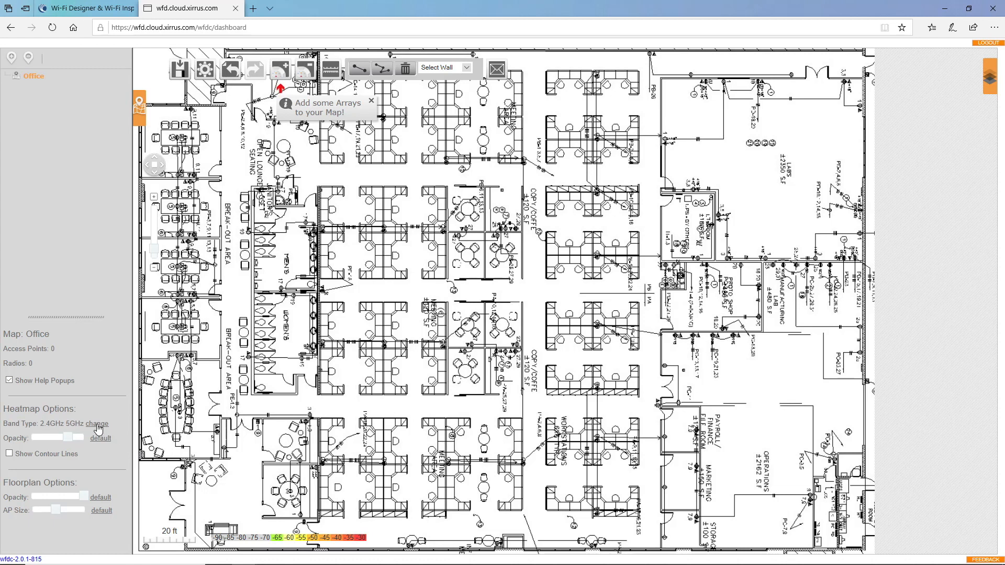
Change the heatmap band type to 5 GHz only.
{"action": "left_click", "coordinate": [97, 424]}
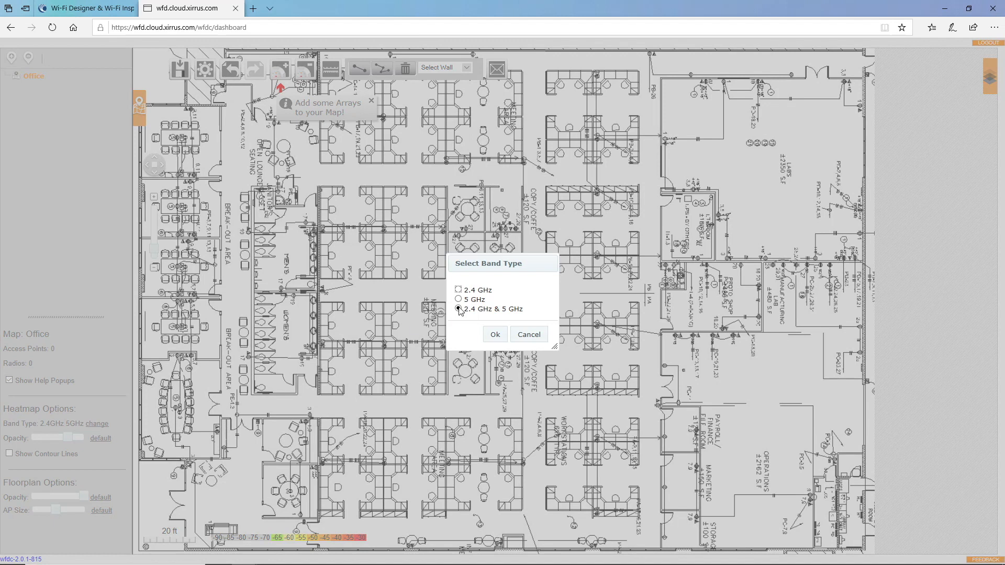
{"action": "left_click", "coordinate": [457, 299]}
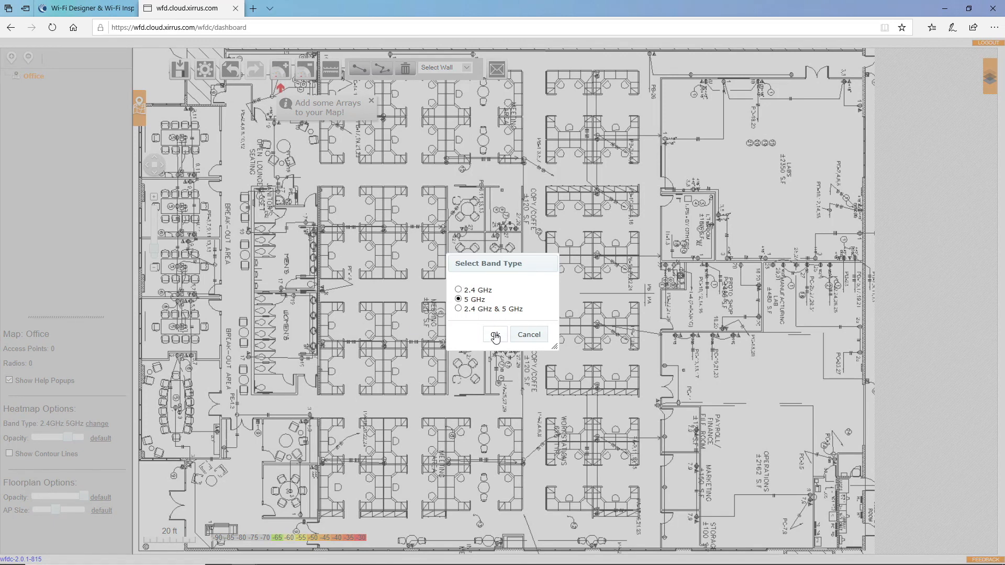
{"action": "mouse_move", "coordinate": [492, 333]}
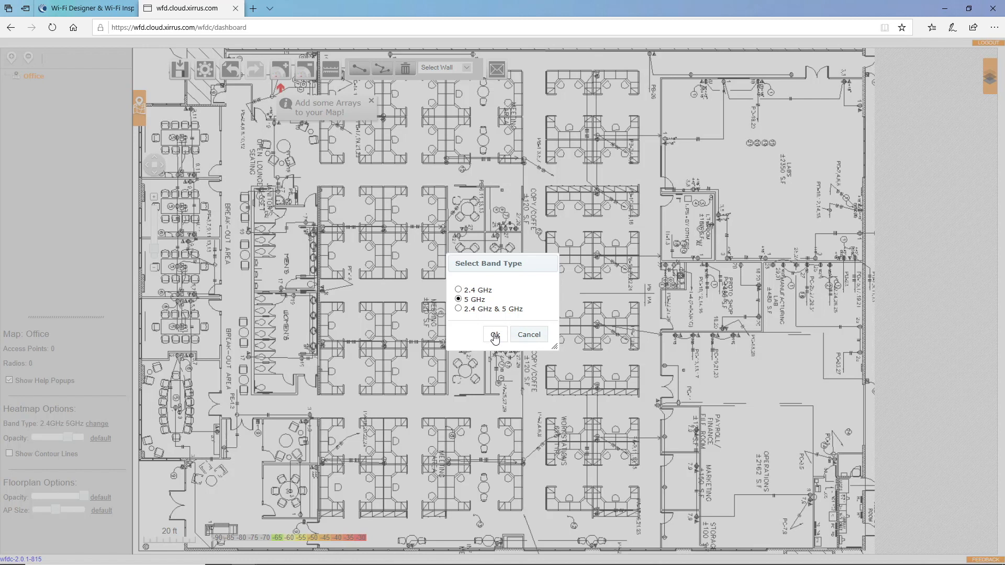
{"action": "left_click", "coordinate": [495, 334]}
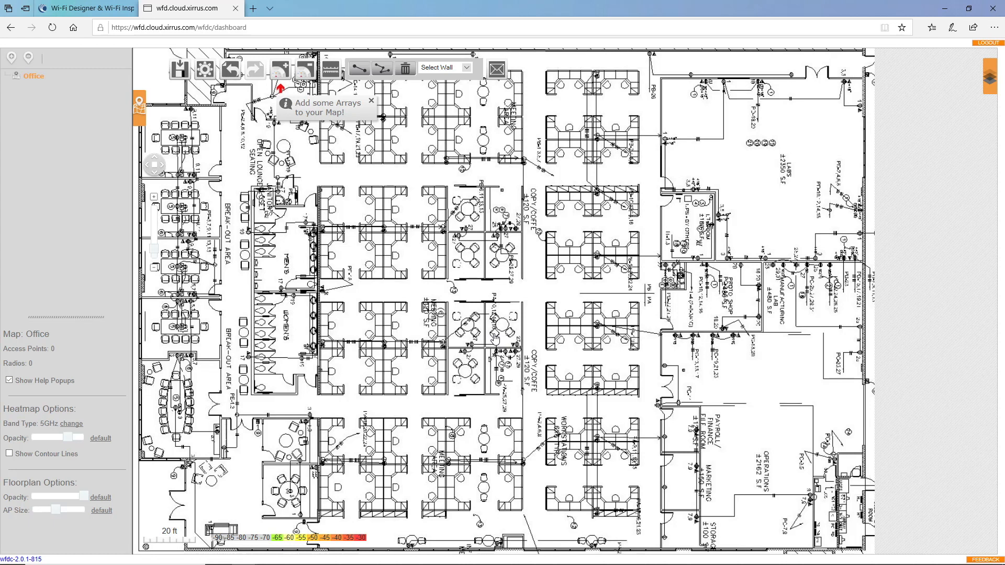
{"action": "mouse_move", "coordinate": [466, 289]}
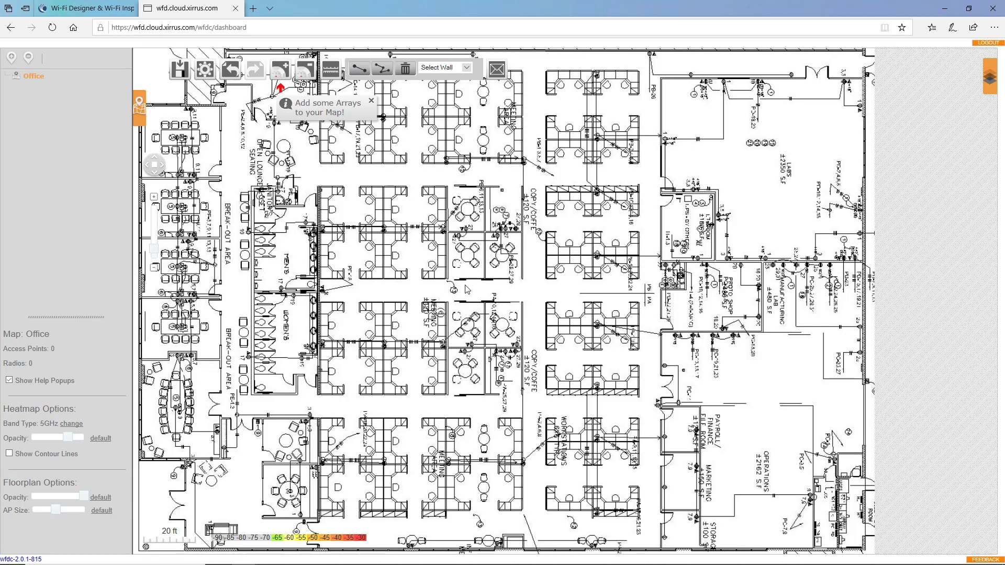
{"action": "mouse_move", "coordinate": [279, 74]}
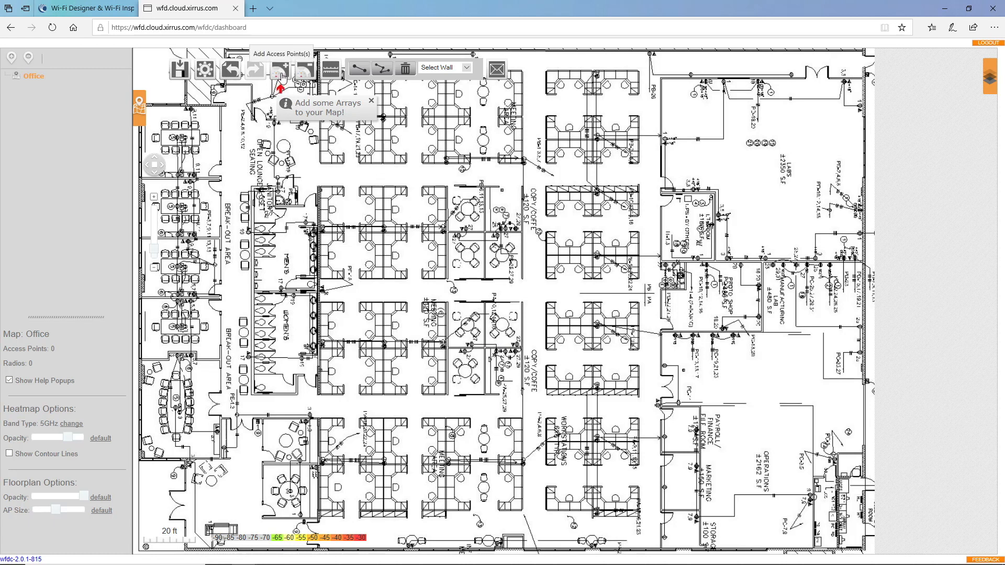
Add two XD4-240 access points and move one to the open lounge area.
{"action": "left_click", "coordinate": [280, 69]}
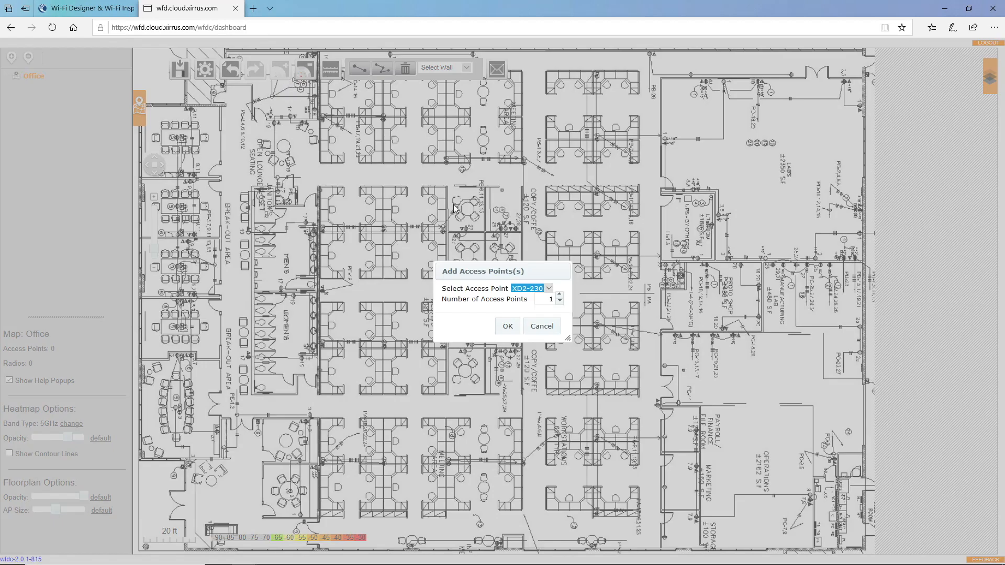
{"action": "left_click", "coordinate": [552, 288]}
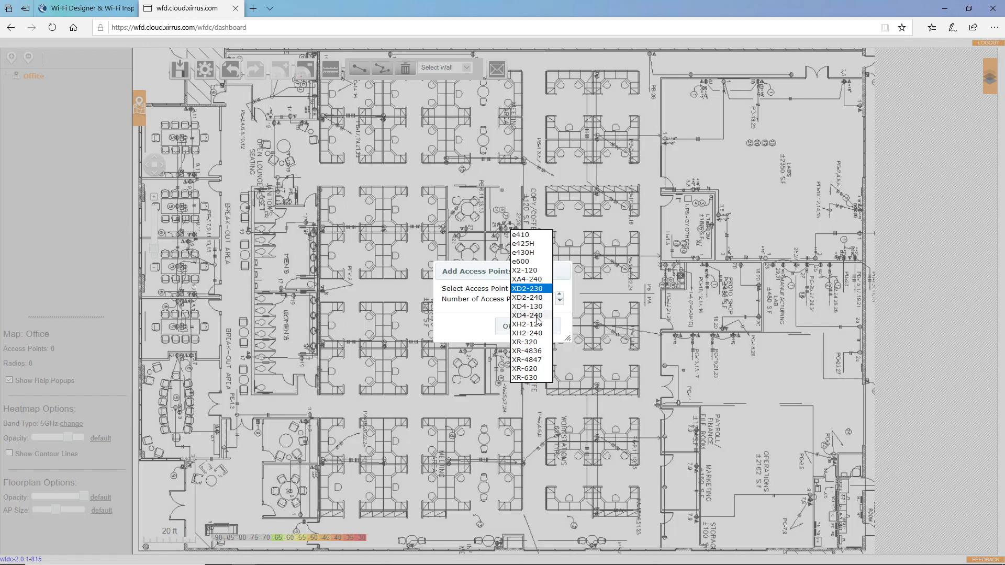
{"action": "left_click", "coordinate": [529, 315]}
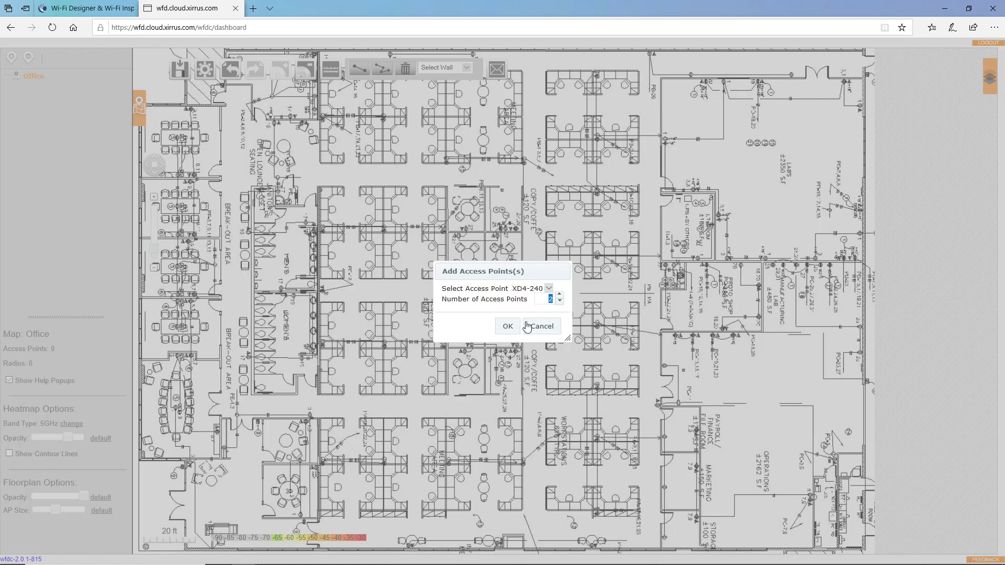
{"action": "left_click", "coordinate": [508, 326]}
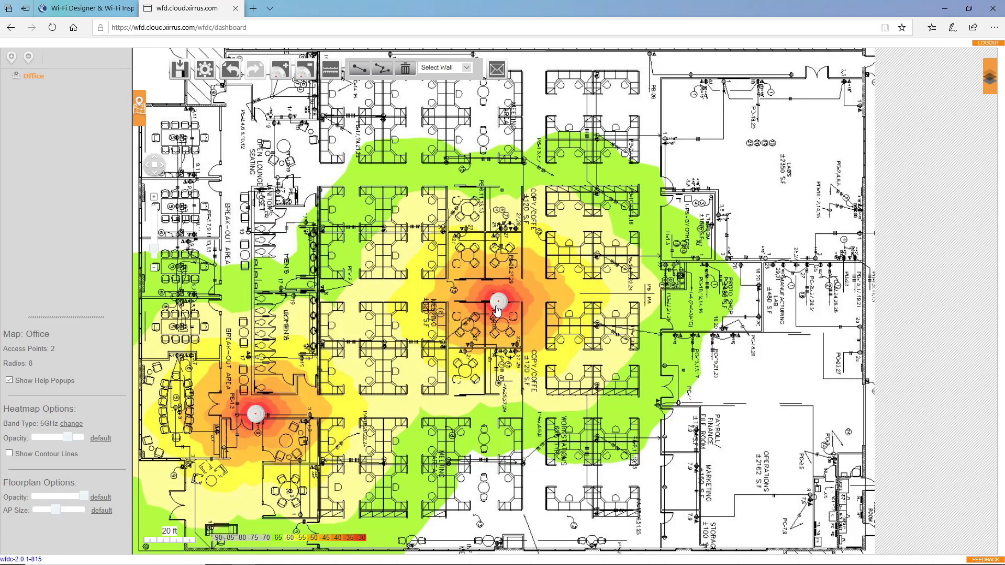
{"action": "left_click_drag", "start_coordinate": [498, 301], "coordinate": [293, 149]}
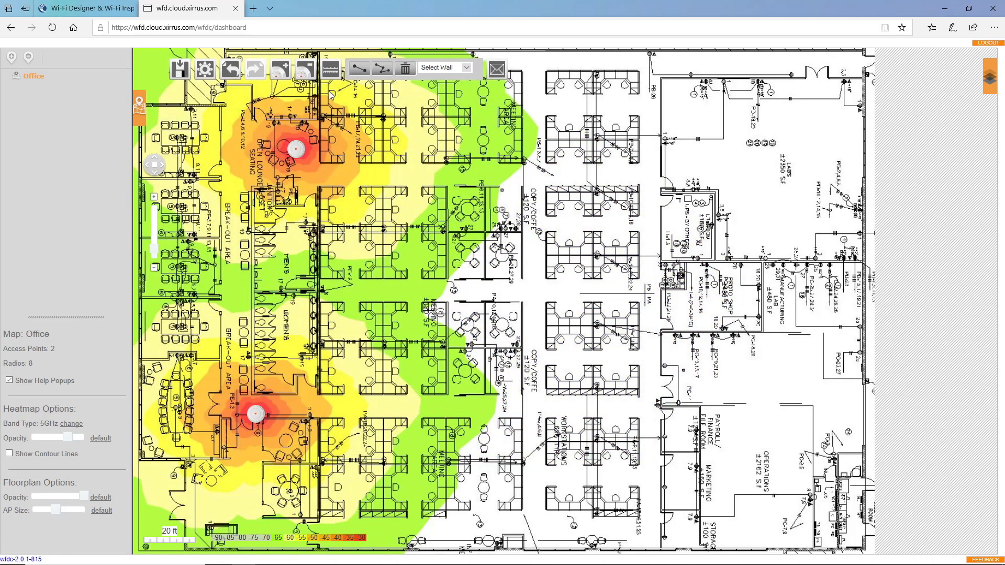
Add two e600 access points, moving one down to the lower middle cubicles.
{"action": "left_click", "coordinate": [280, 69]}
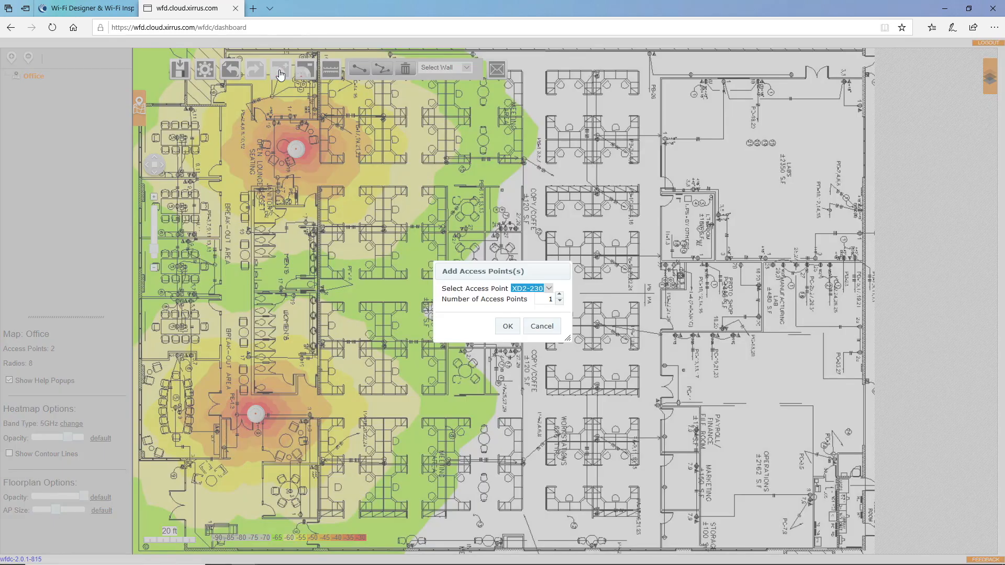
{"action": "left_click", "coordinate": [547, 288]}
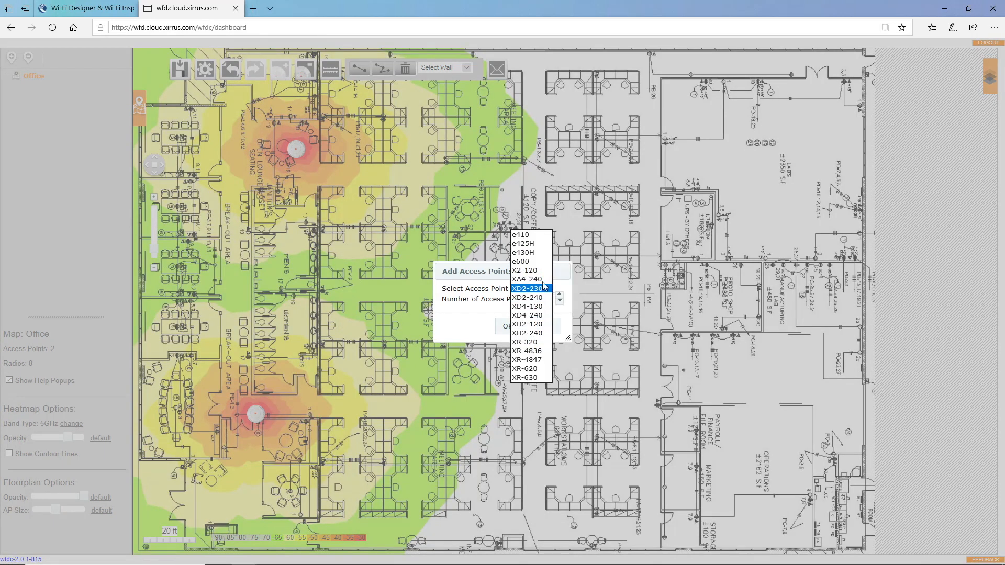
{"action": "left_click", "coordinate": [521, 261]}
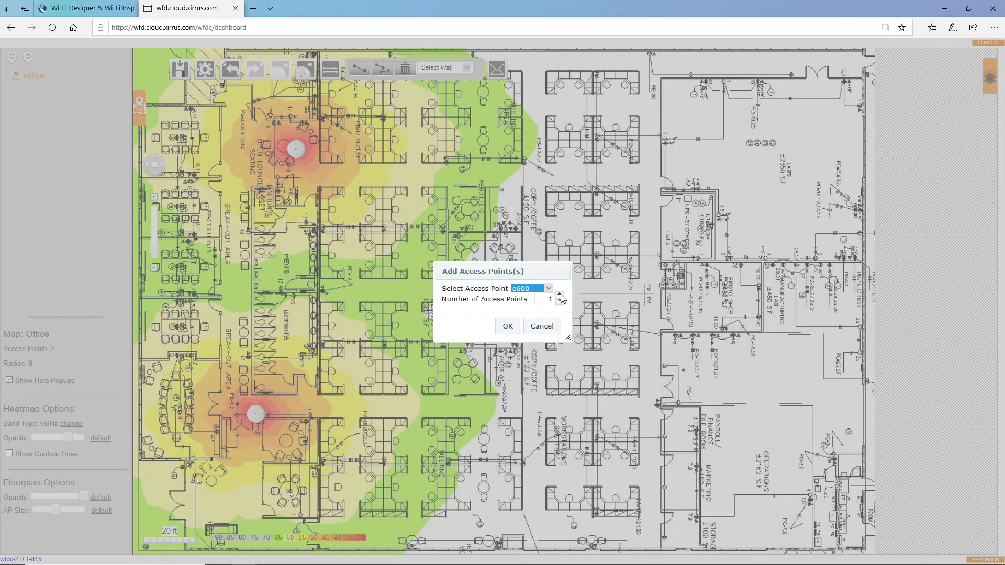
{"action": "left_click", "coordinate": [508, 326]}
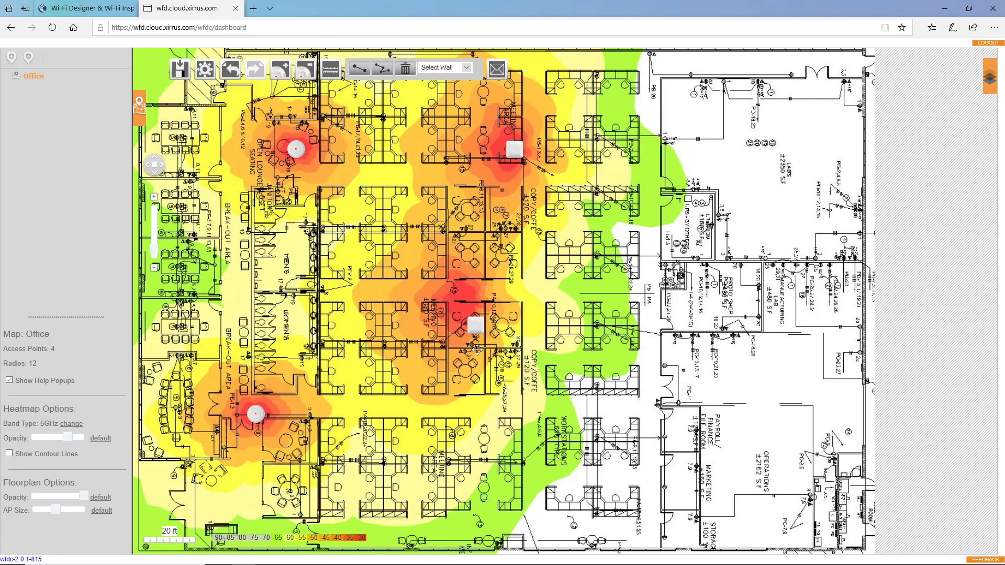
{"action": "left_click_drag", "start_coordinate": [474, 320], "coordinate": [506, 446]}
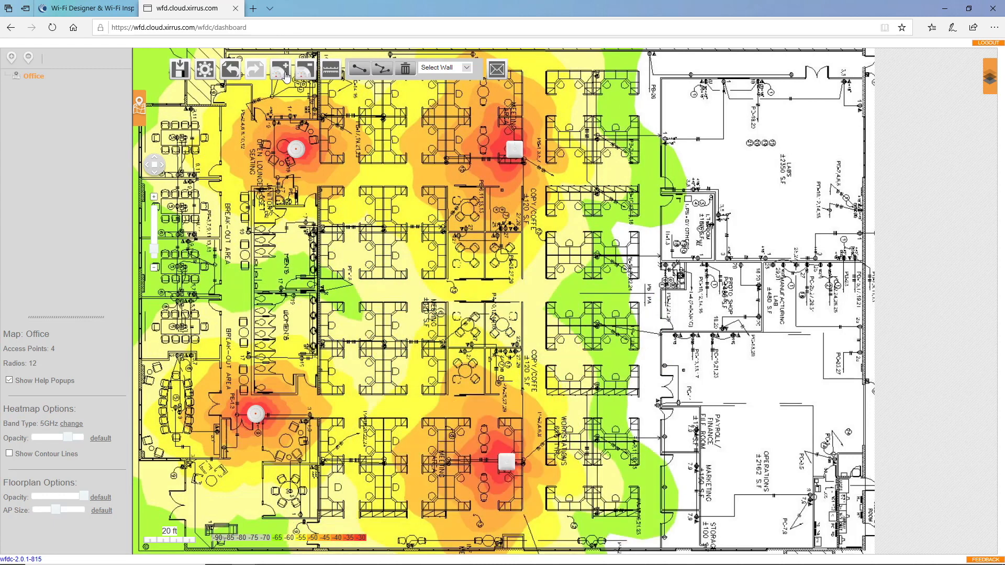
{"action": "left_click", "coordinate": [281, 69]}
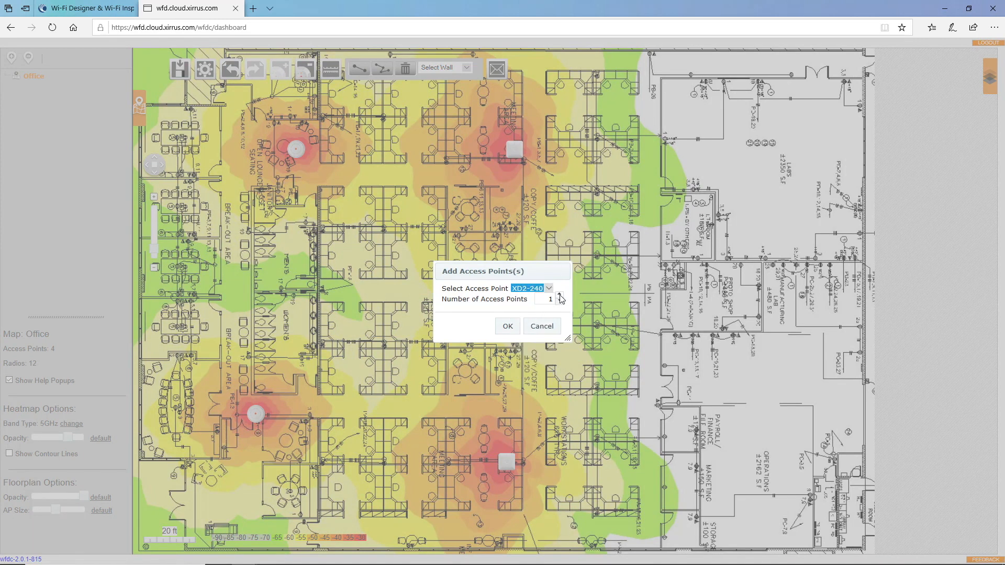
Add two more access points and move one to the upper-right offices.
{"action": "left_click", "coordinate": [507, 326]}
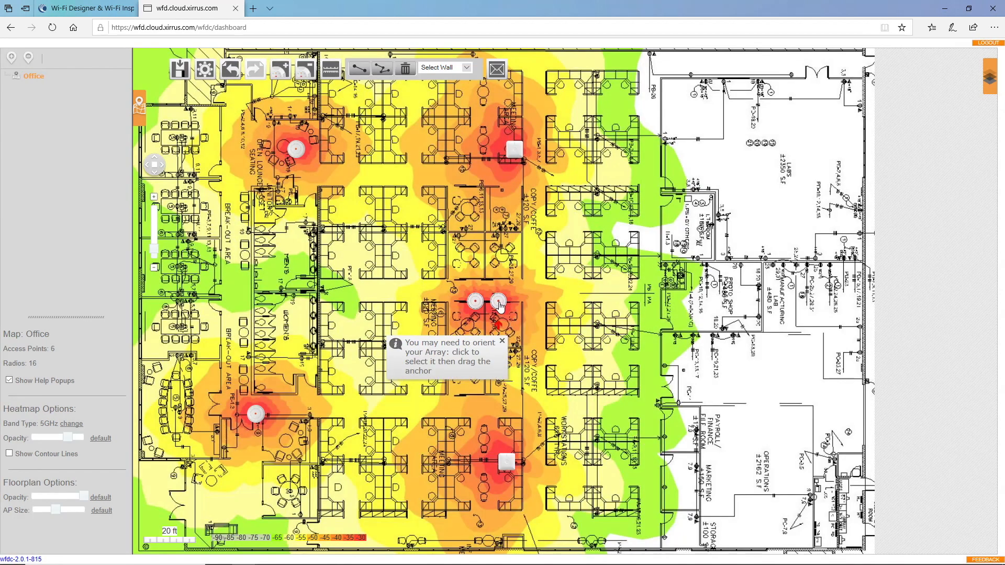
{"action": "left_click_drag", "start_coordinate": [498, 302], "coordinate": [762, 145]}
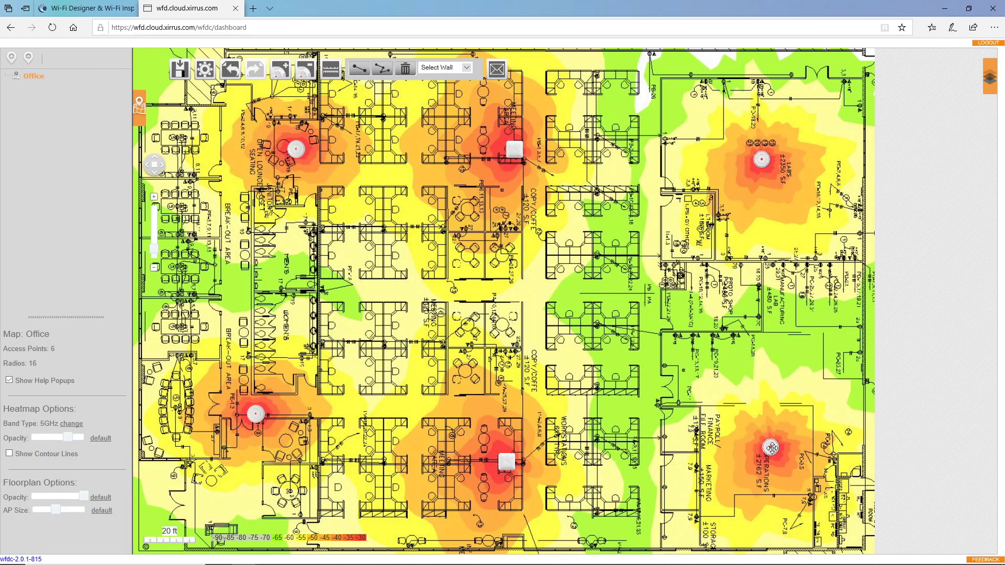
{"action": "mouse_move", "coordinate": [758, 160]}
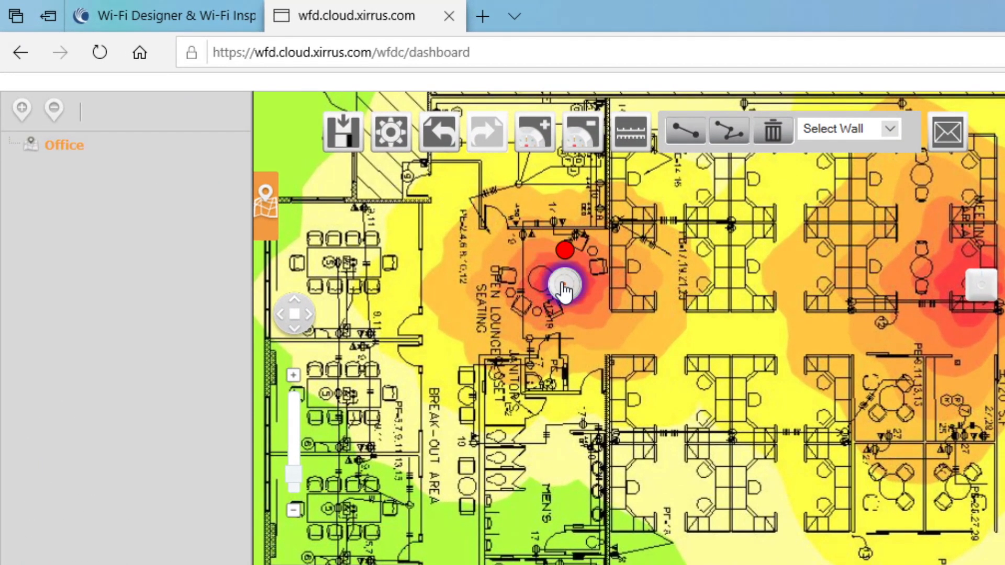
Select the lounge XD4-240, inspect one radio's properties, and rotate its orientation.
{"action": "left_click", "coordinate": [561, 284]}
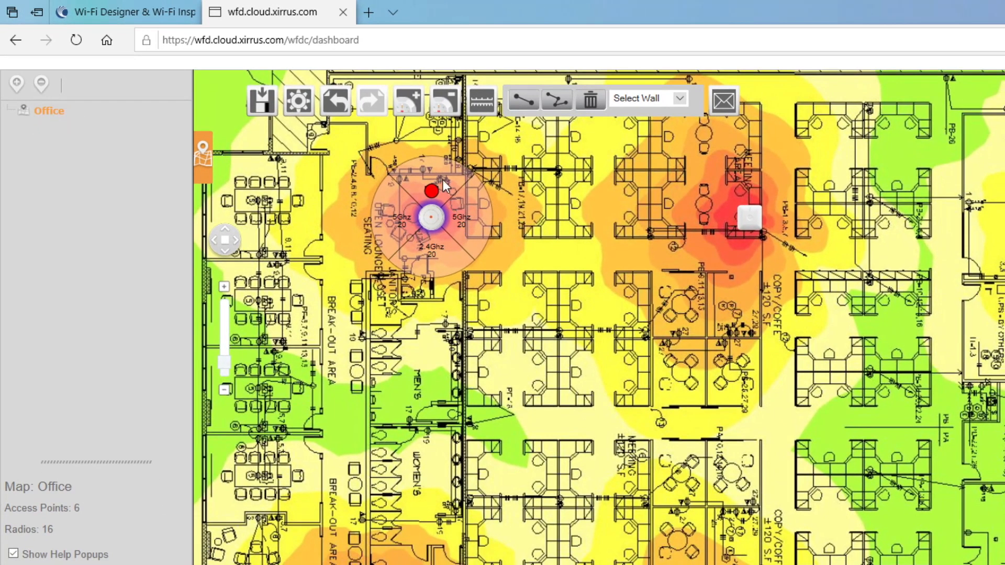
{"action": "left_click", "coordinate": [430, 191]}
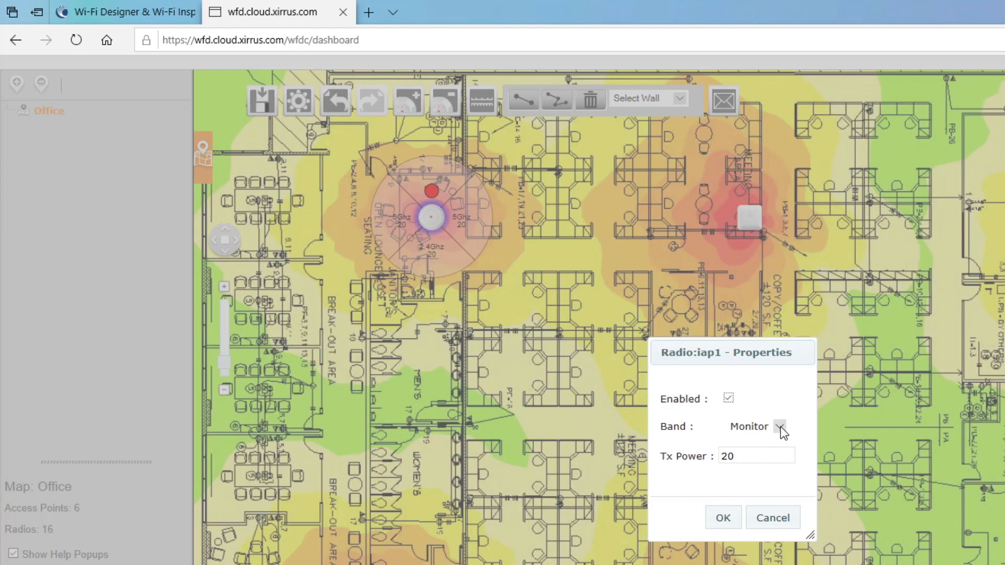
{"action": "left_click", "coordinate": [783, 427]}
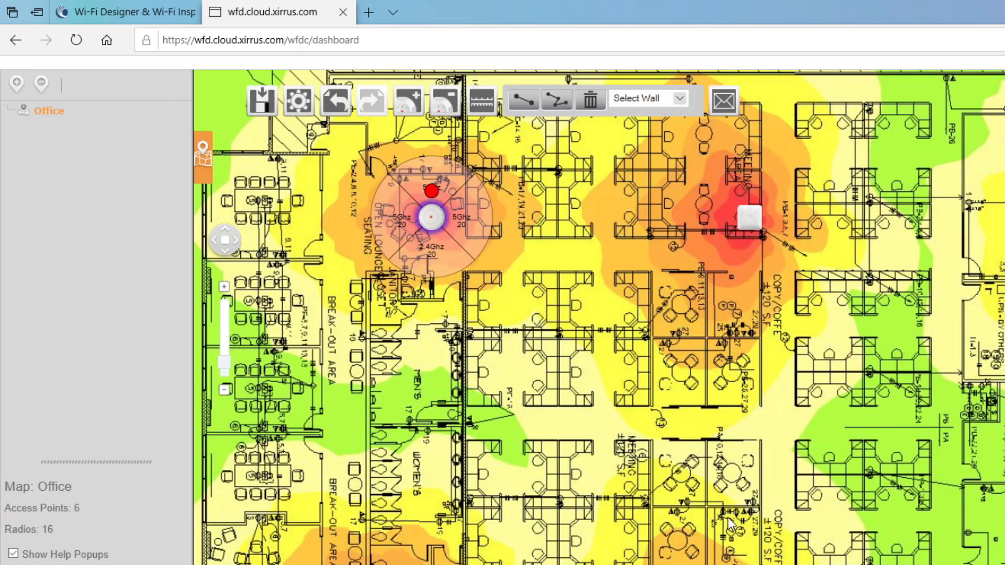
{"action": "left_click_drag", "start_coordinate": [431, 189], "coordinate": [408, 206]}
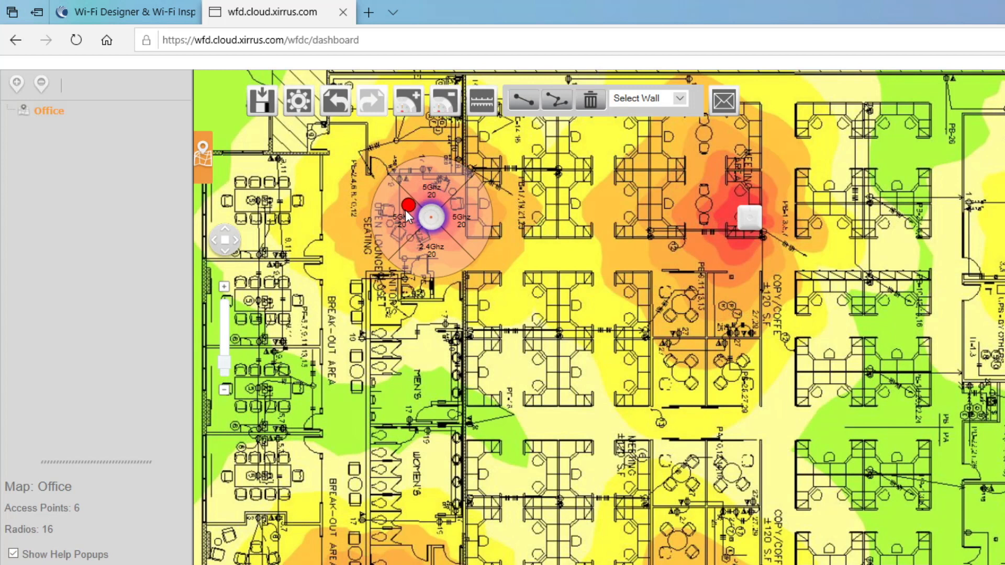
{"action": "left_click_drag", "start_coordinate": [409, 205], "coordinate": [430, 243]}
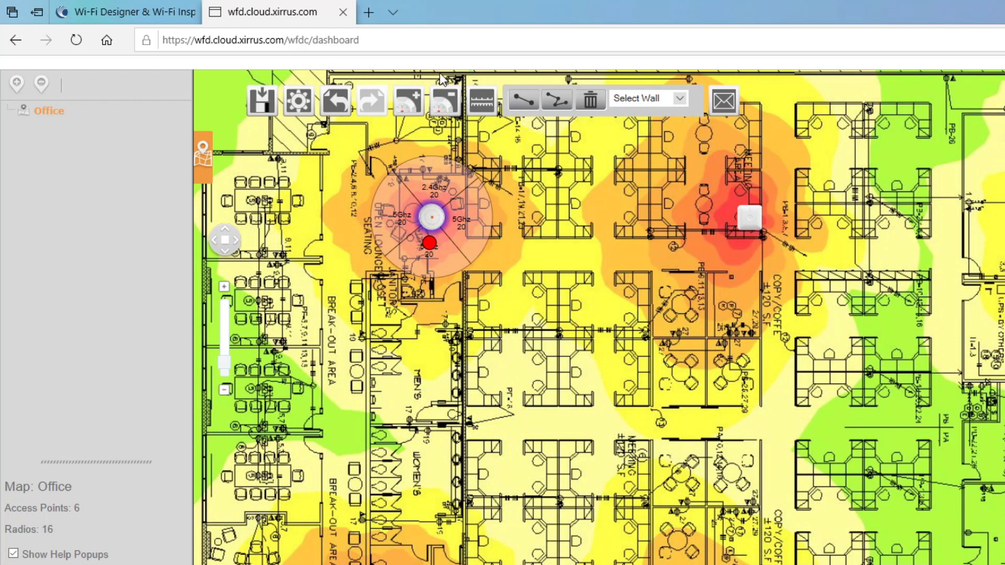
{"action": "mouse_move", "coordinate": [440, 174]}
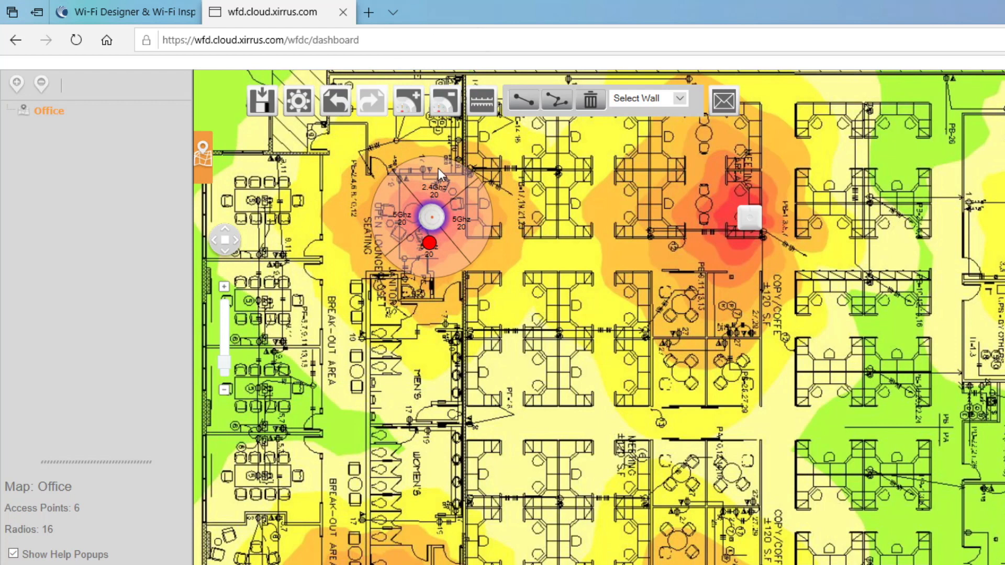
{"action": "mouse_move", "coordinate": [486, 238]}
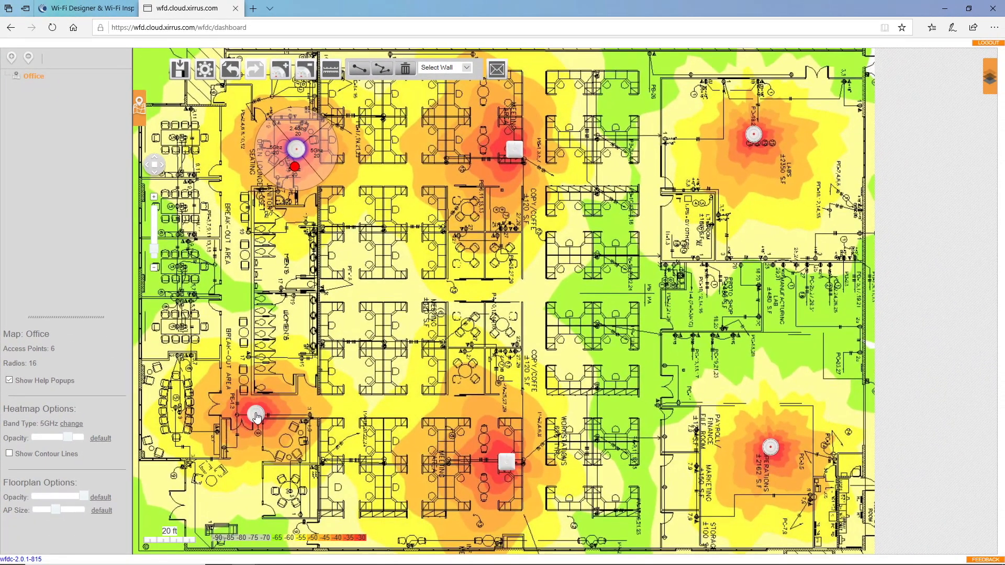
Set the radio properties of the lower-left break-out access point, then select the copy-room access point.
{"action": "left_click", "coordinate": [253, 415]}
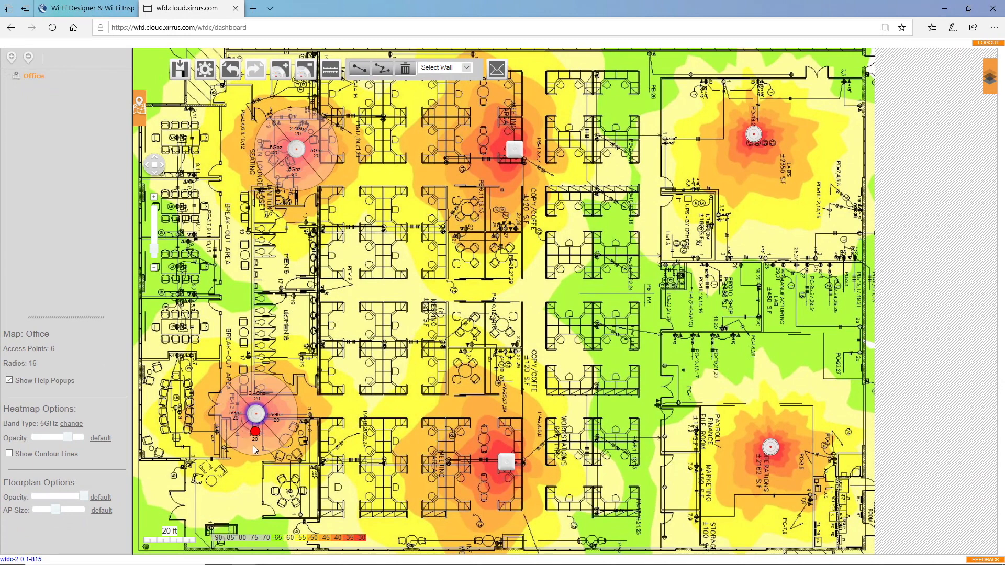
{"action": "double_click", "coordinate": [253, 411]}
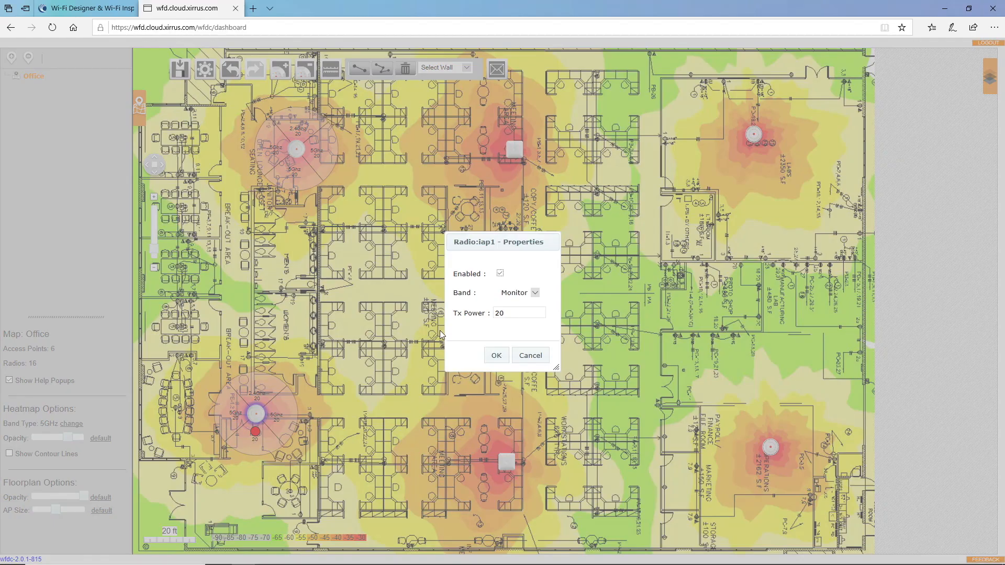
{"action": "left_click", "coordinate": [518, 292]}
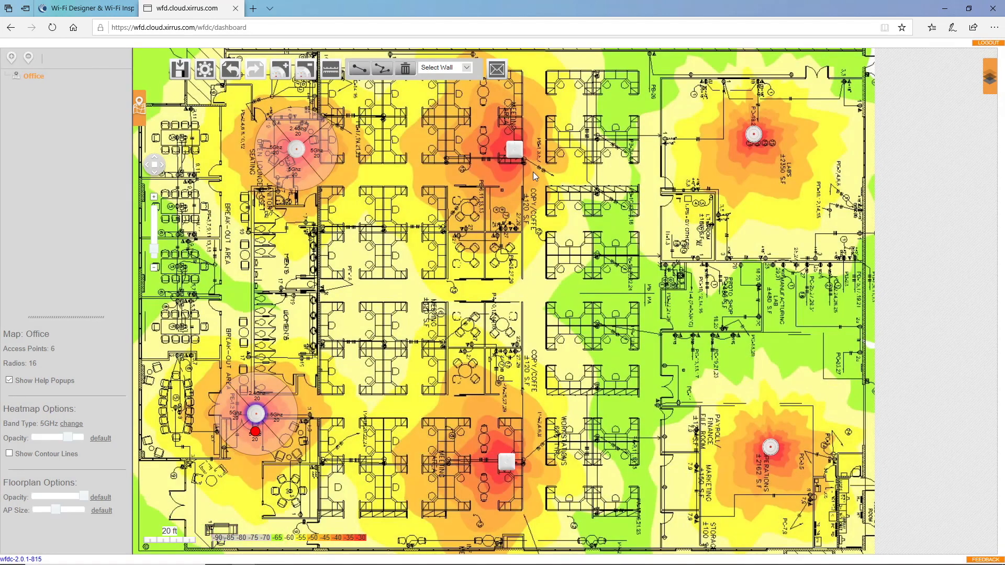
{"action": "left_click", "coordinate": [510, 151]}
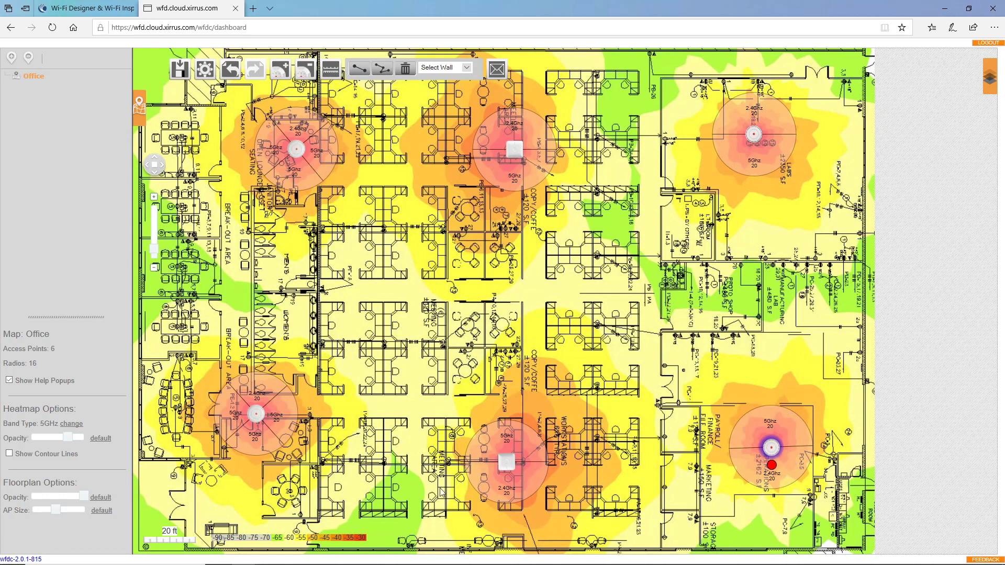
Set the Office heatmap to 2.4 GHz & 5 GHz and save the map.
{"action": "left_click", "coordinate": [71, 424]}
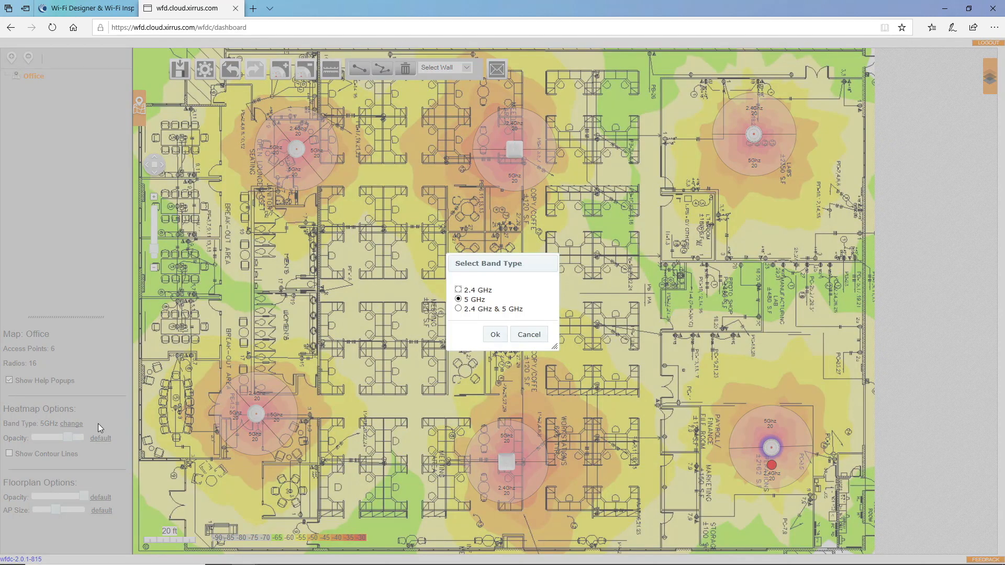
{"action": "left_click", "coordinate": [458, 290]}
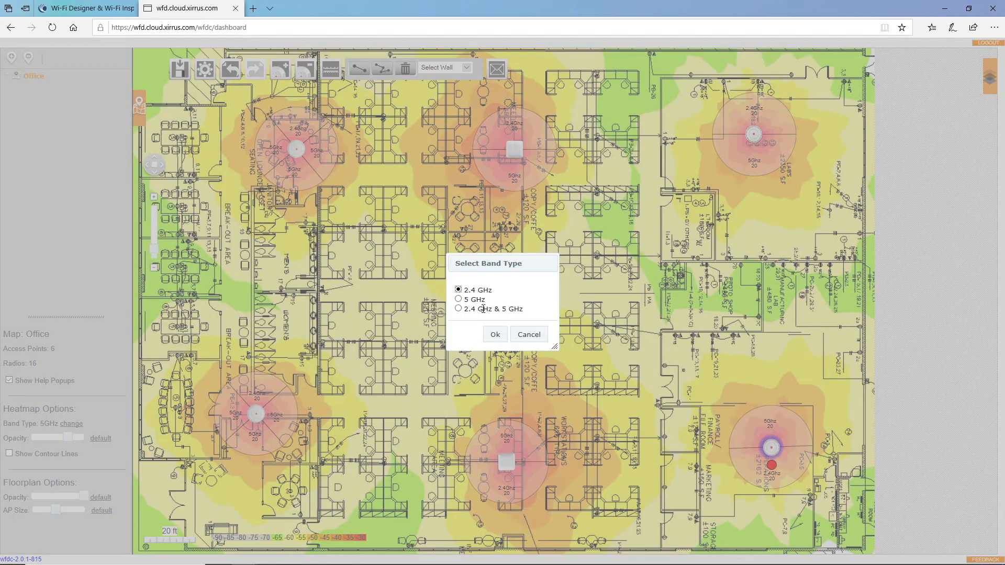
{"action": "left_click", "coordinate": [494, 333]}
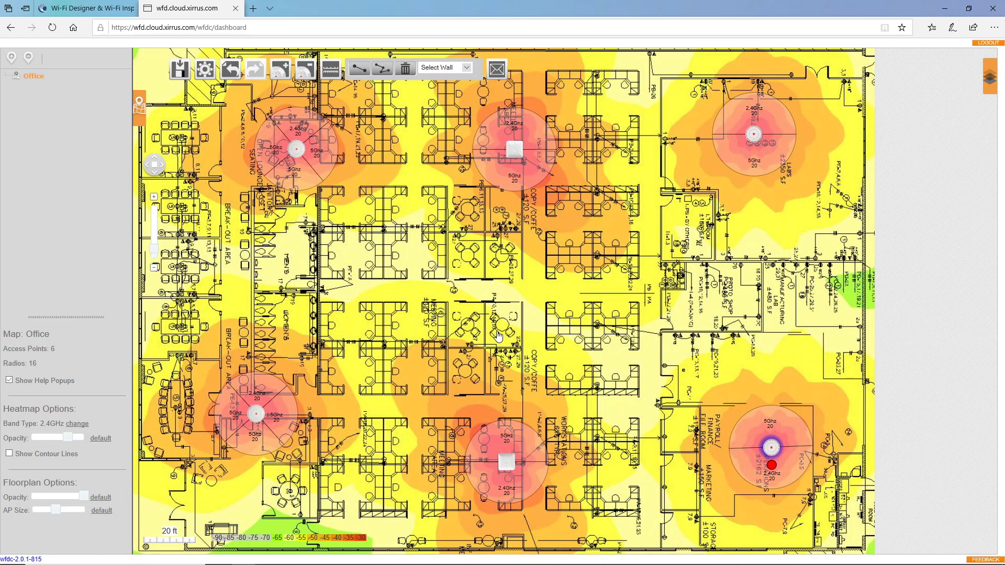
{"action": "mouse_move", "coordinate": [447, 344]}
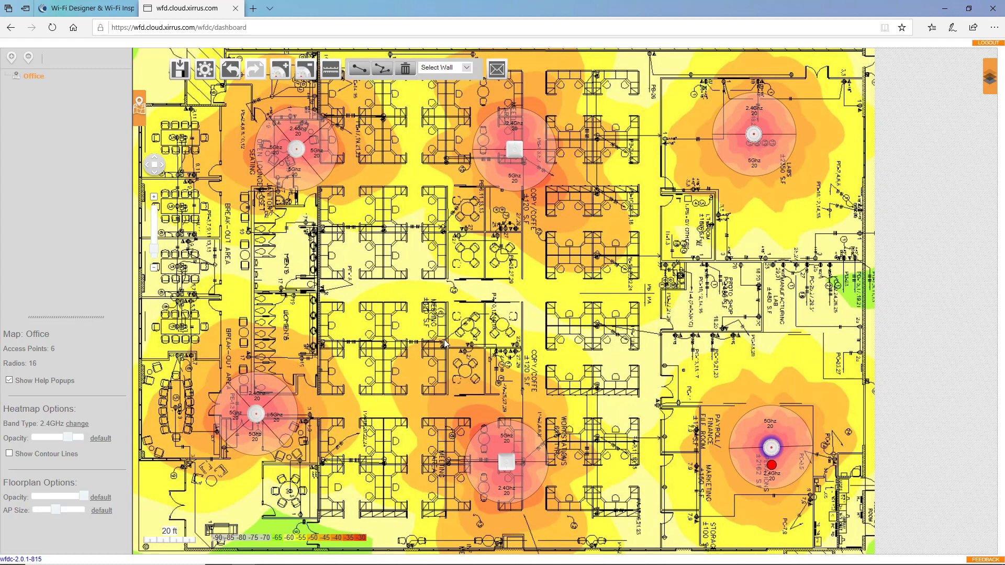
{"action": "left_click", "coordinate": [77, 423]}
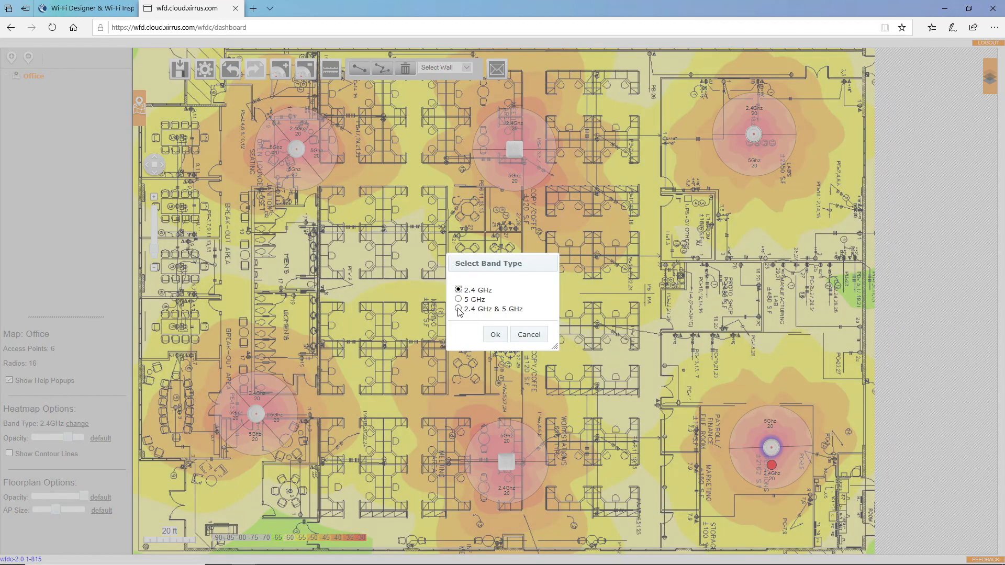
{"action": "left_click", "coordinate": [495, 334]}
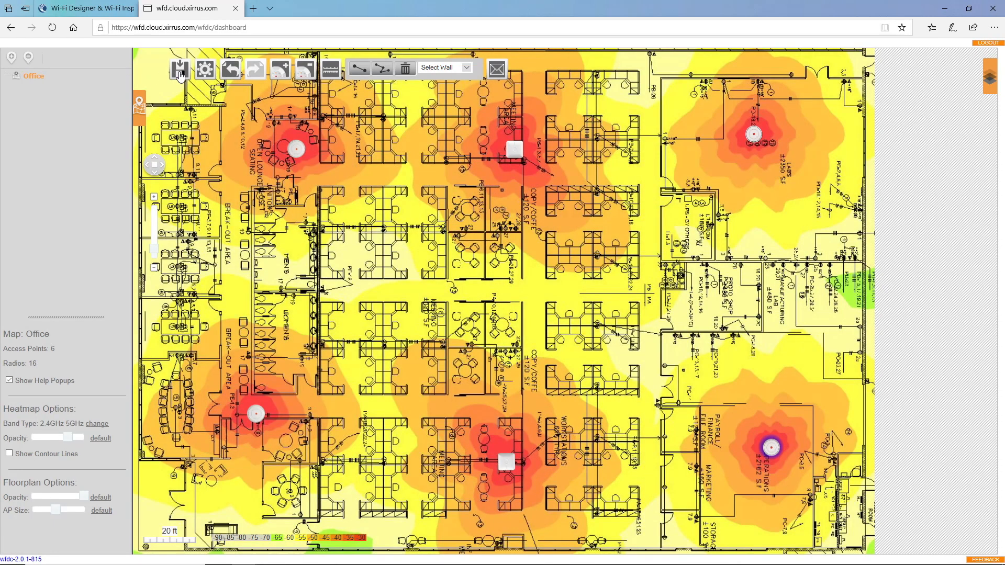
{"action": "left_click", "coordinate": [180, 69]}
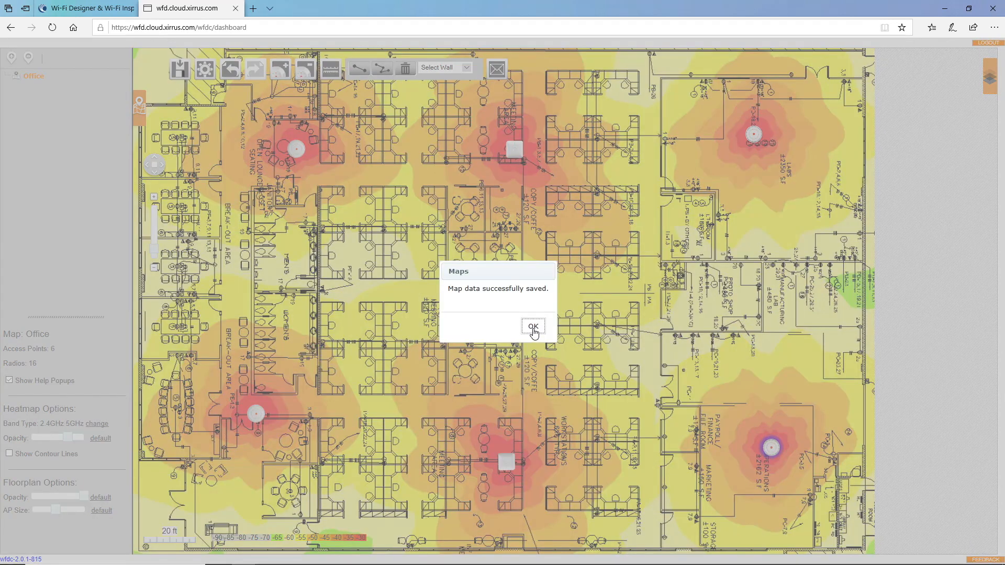
{"action": "left_click", "coordinate": [536, 326]}
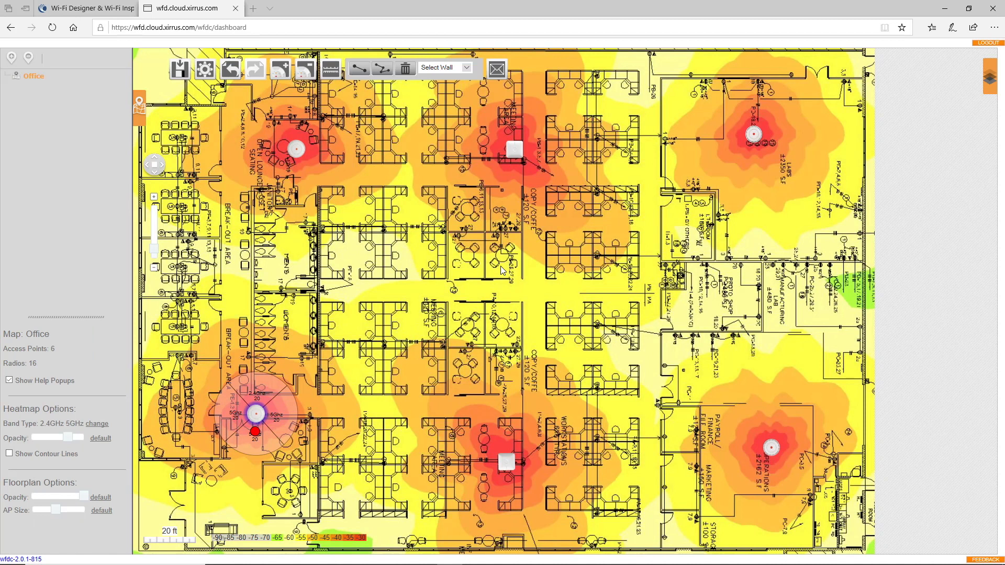
{"action": "mouse_move", "coordinate": [120, 131]}
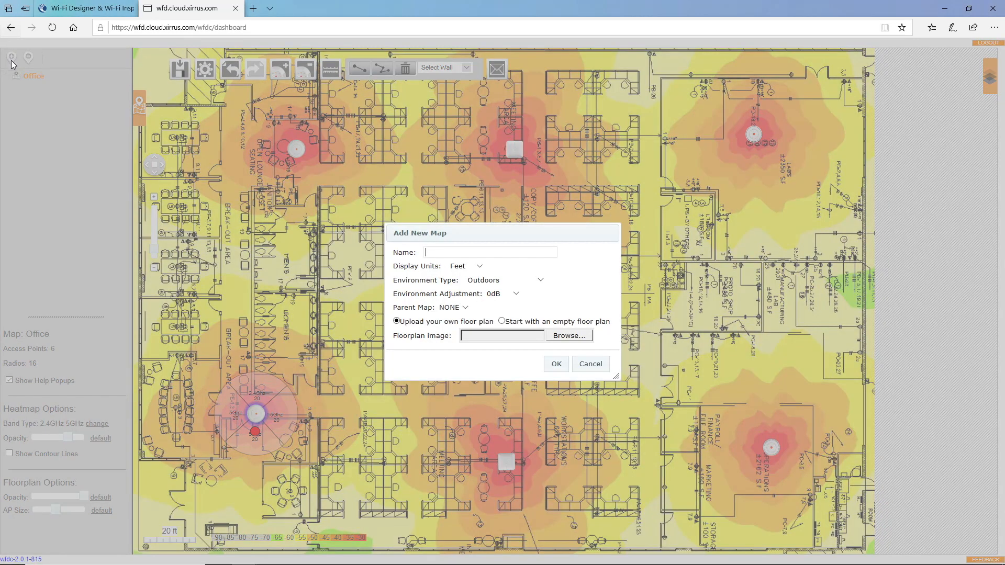
Name the new map 'Office 2' and upload the office floor plan image.
{"action": "type", "text": "Office 2"}
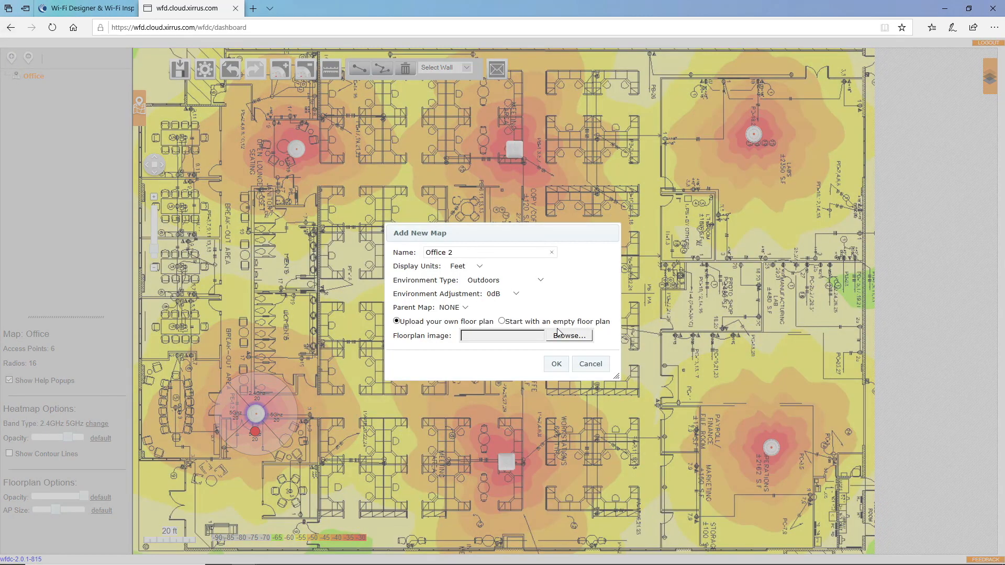
{"action": "left_click", "coordinate": [555, 363]}
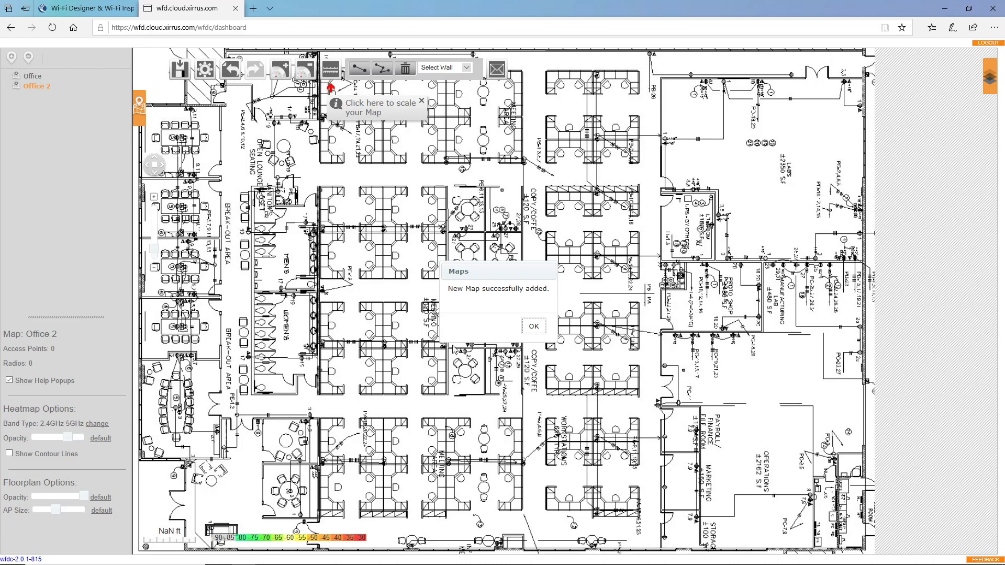
{"action": "left_click", "coordinate": [535, 326]}
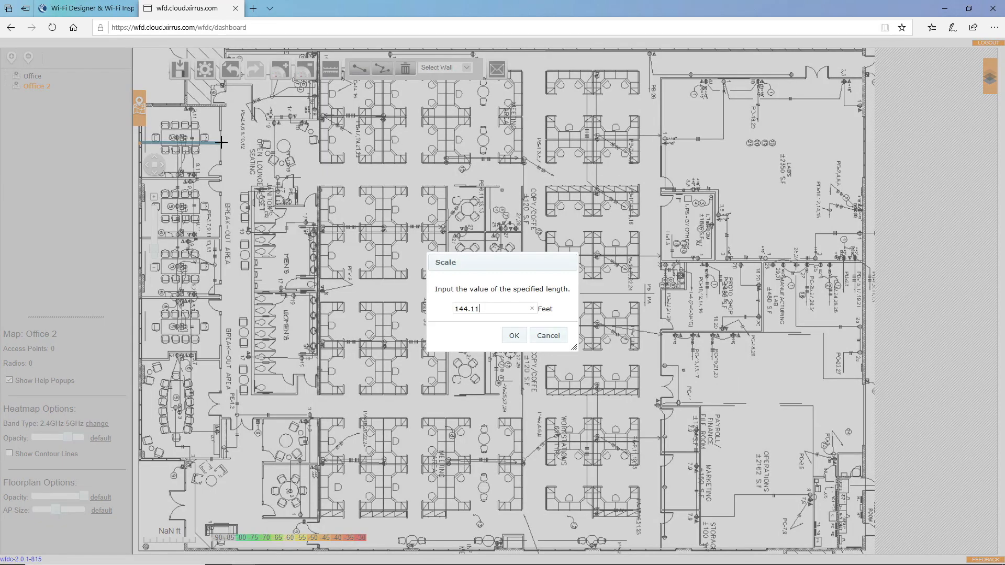
Set the Office 2 scale line length to 30 feet.
{"action": "triple_click", "coordinate": [488, 308]}
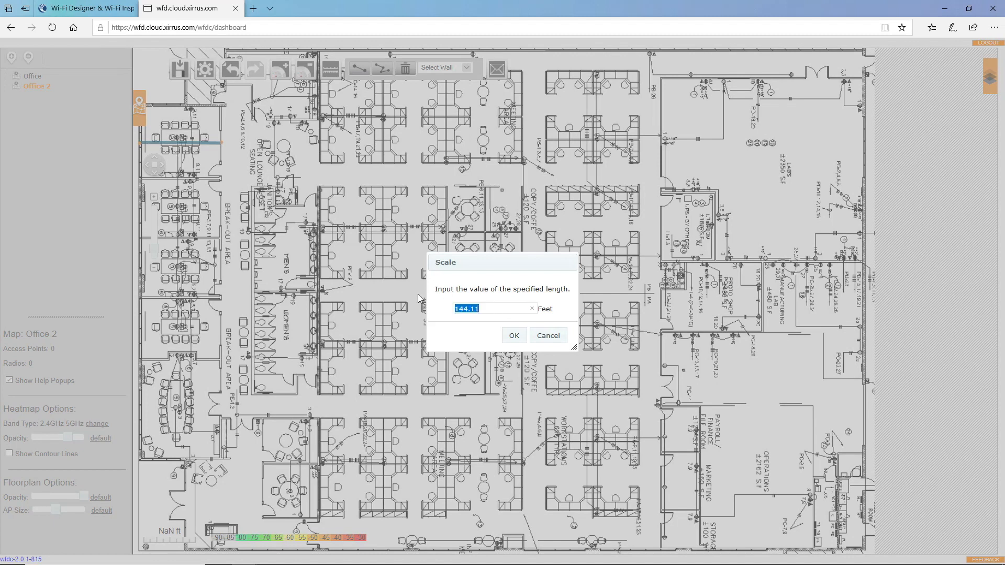
{"action": "type", "text": "30"}
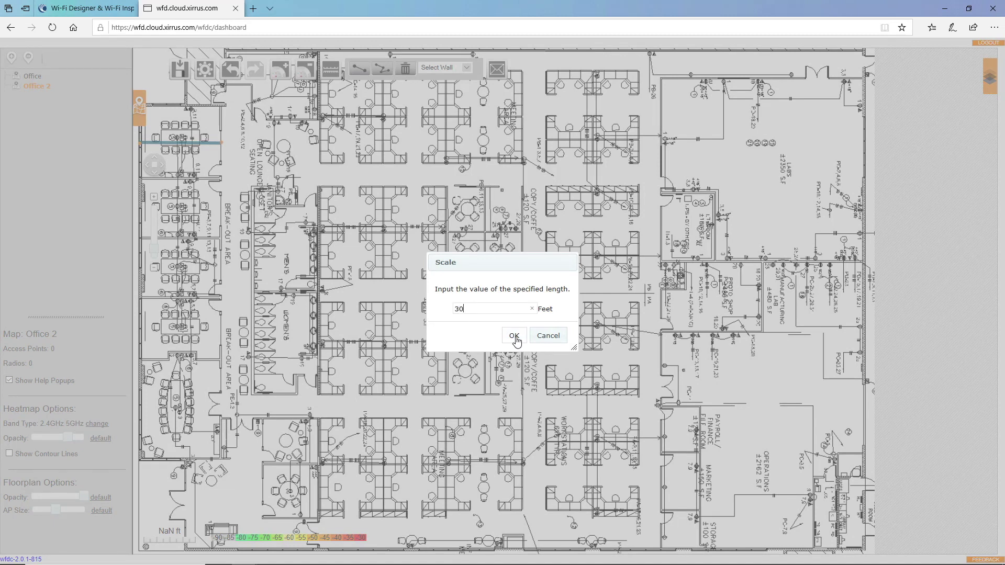
{"action": "left_click", "coordinate": [513, 335]}
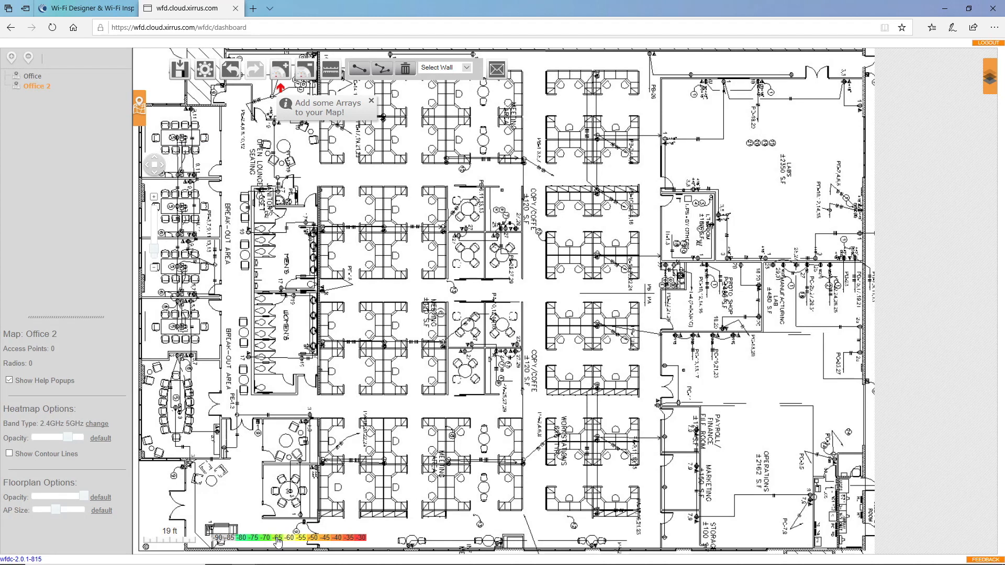
{"action": "mouse_move", "coordinate": [106, 378]}
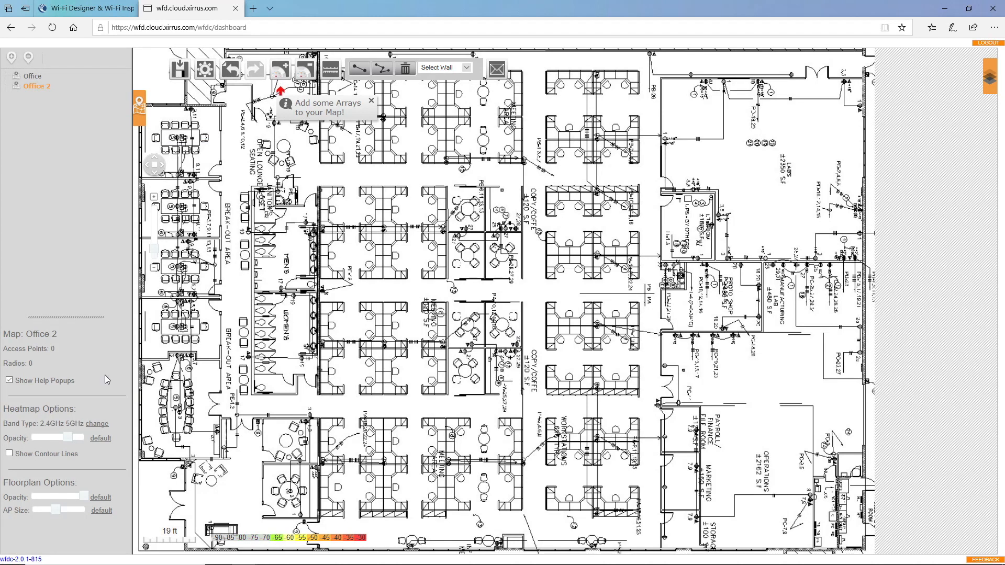
{"action": "mouse_move", "coordinate": [98, 429]}
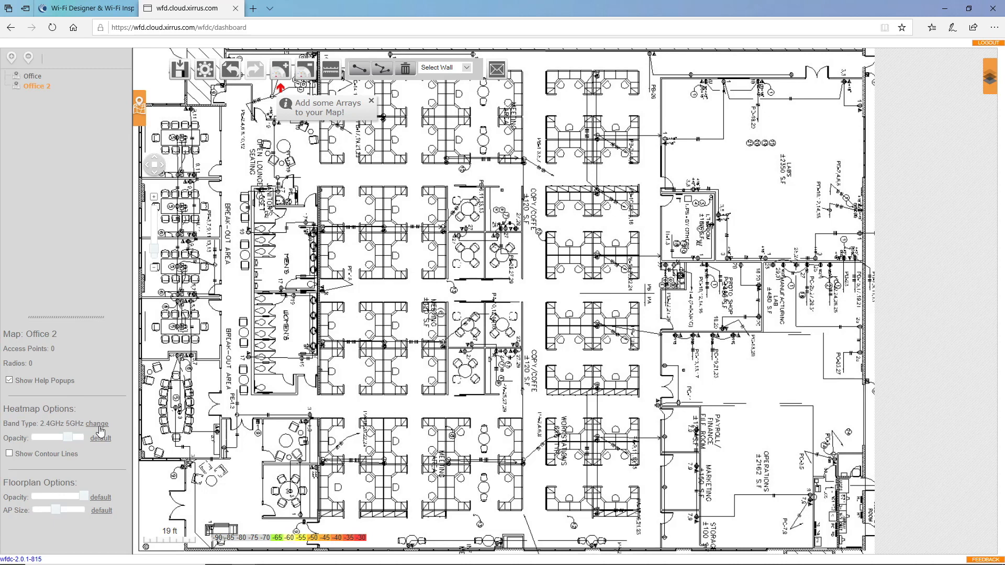
Switch the Office 2 heatmap Band Type to 5 GHz only.
{"action": "left_click", "coordinate": [96, 423]}
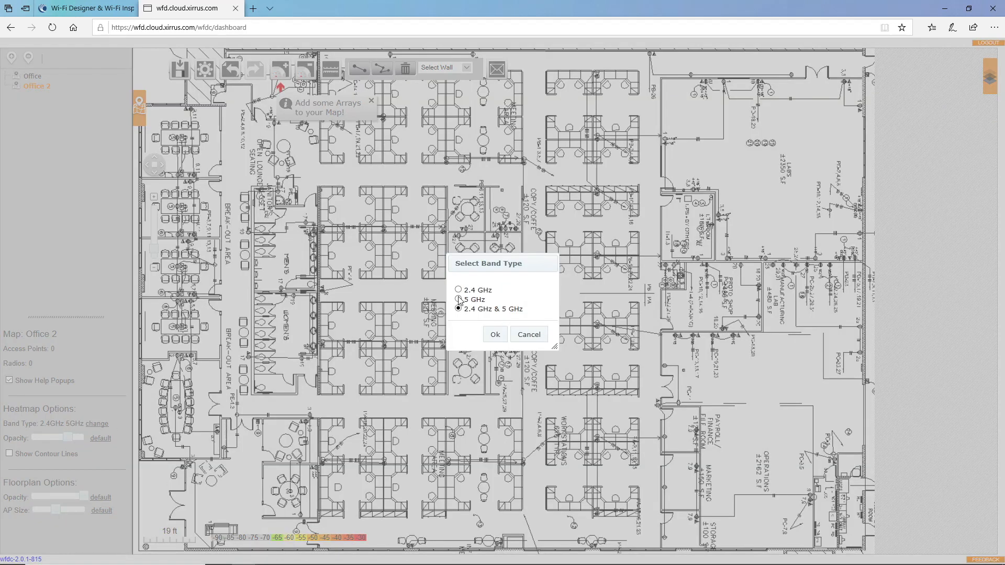
{"action": "left_click", "coordinate": [457, 298]}
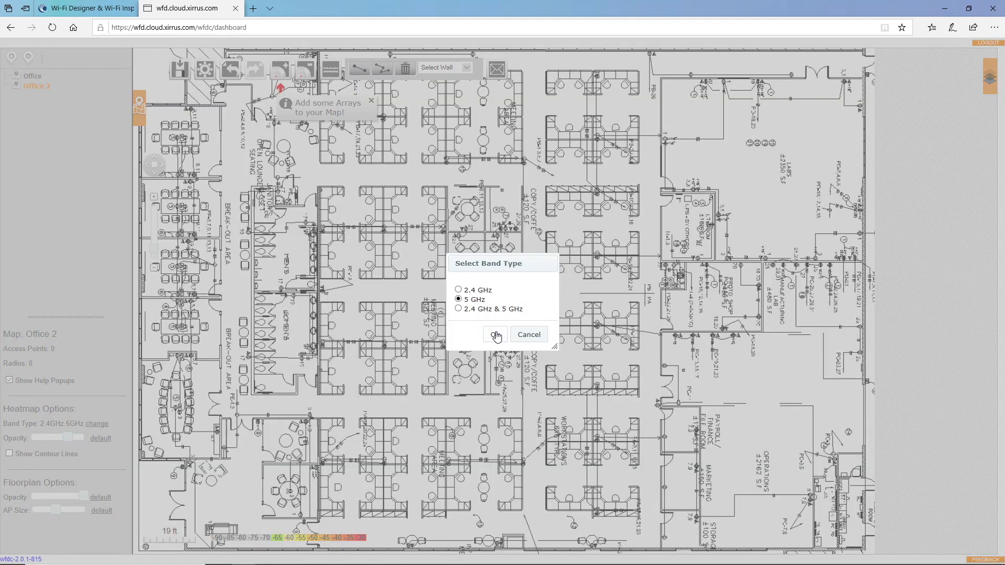
{"action": "left_click", "coordinate": [495, 334]}
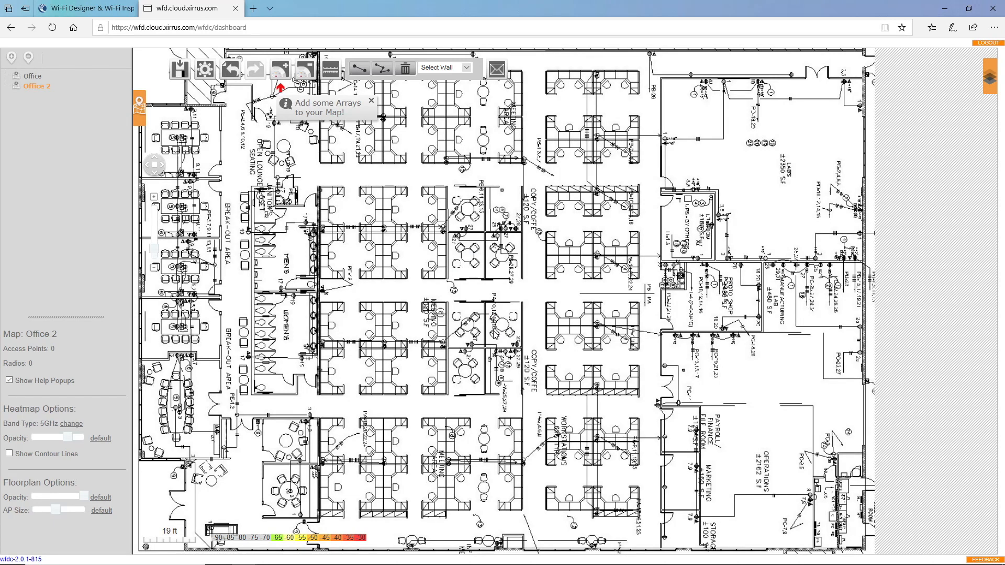
{"action": "mouse_move", "coordinate": [501, 174]}
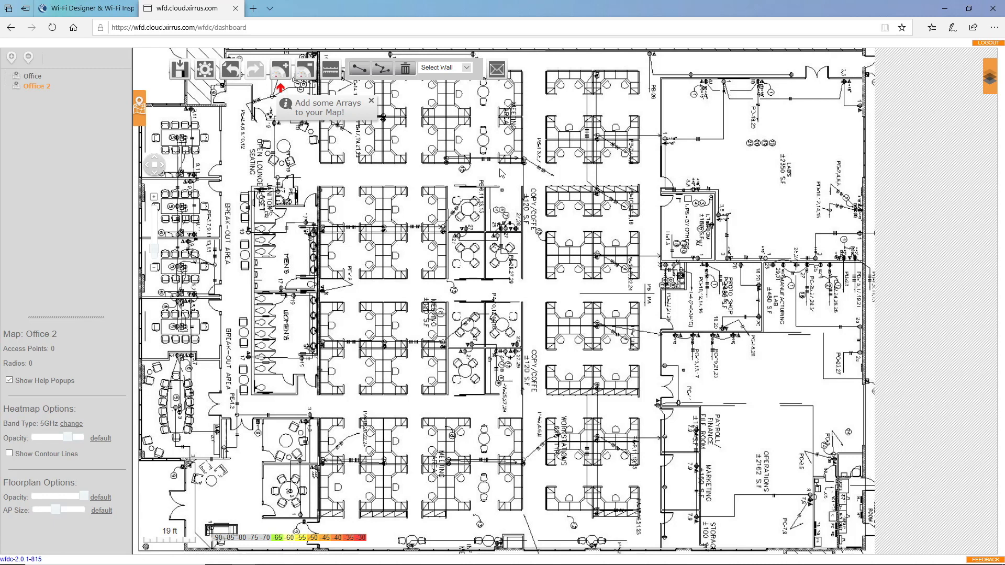
Choose Cubicle as the wall material with the Draw Continuous Walls tool.
{"action": "left_click", "coordinate": [466, 68]}
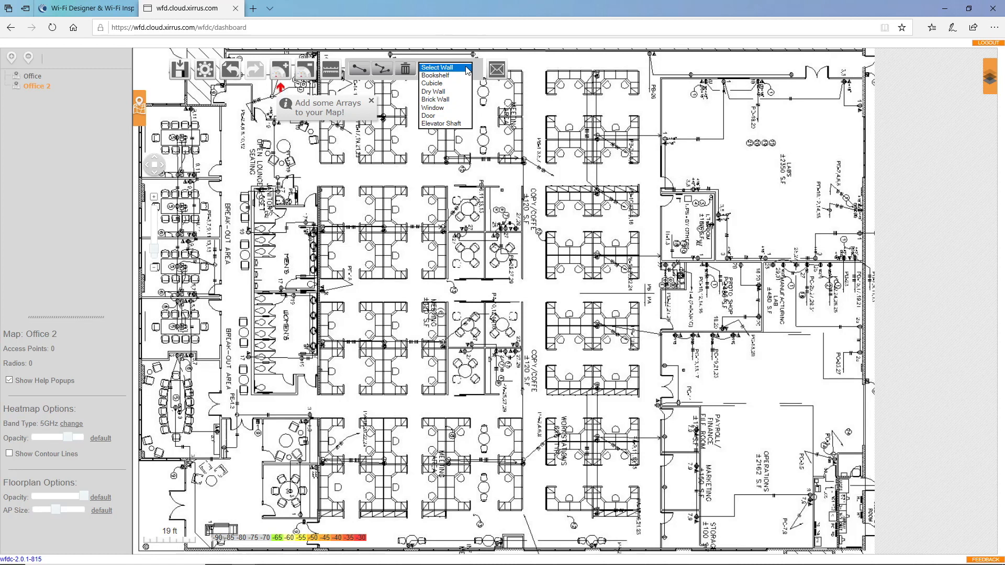
{"action": "mouse_move", "coordinate": [432, 83]}
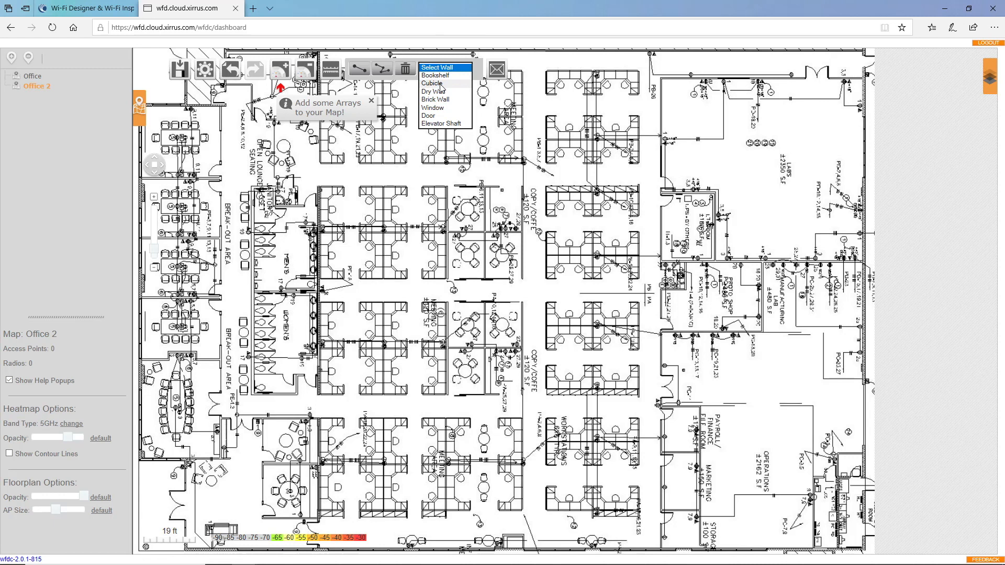
{"action": "left_click", "coordinate": [431, 82]}
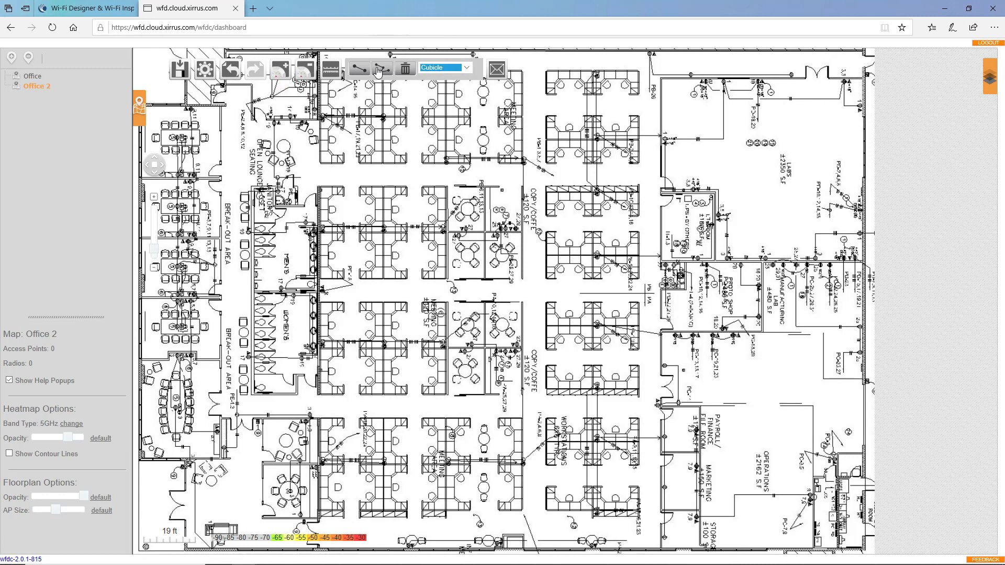
{"action": "mouse_move", "coordinate": [359, 68]}
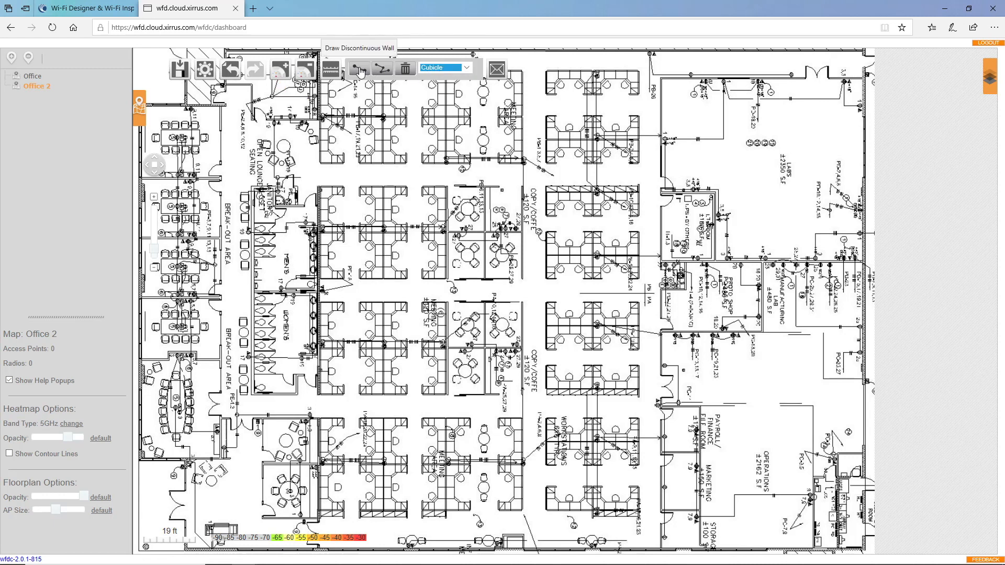
{"action": "mouse_move", "coordinate": [381, 70]}
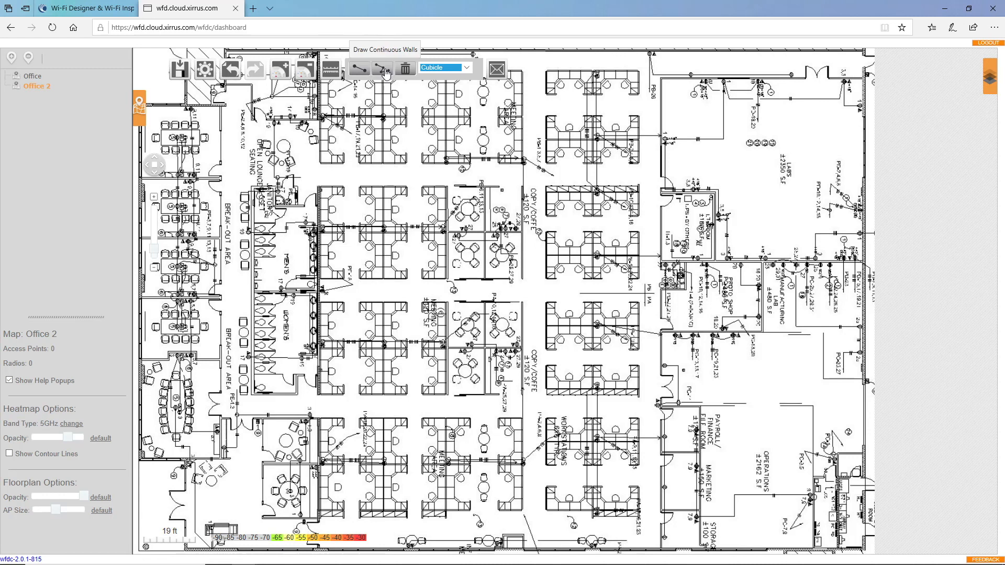
{"action": "left_click", "coordinate": [381, 69]}
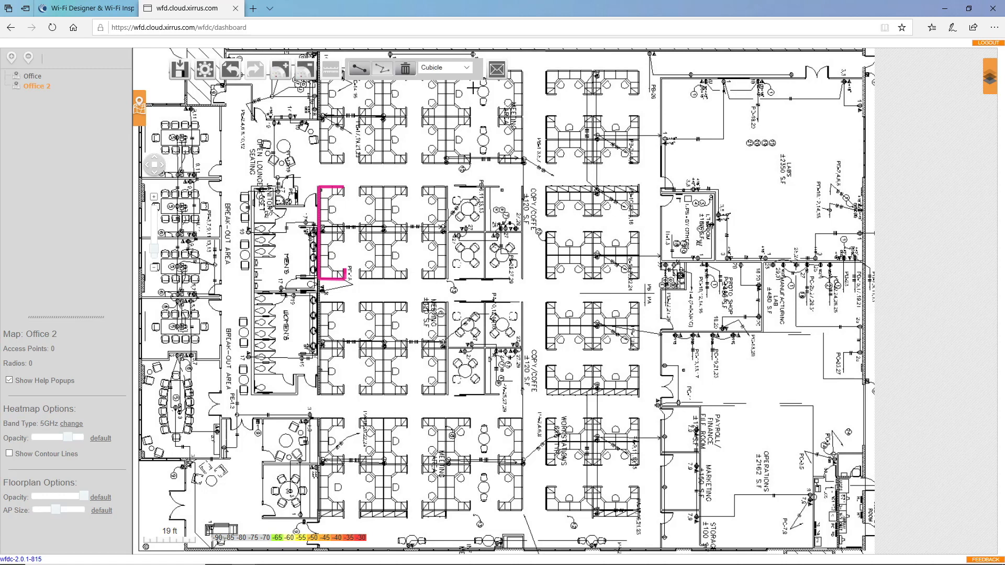
Change the wall material to Brick Wall.
{"action": "left_click", "coordinate": [446, 67]}
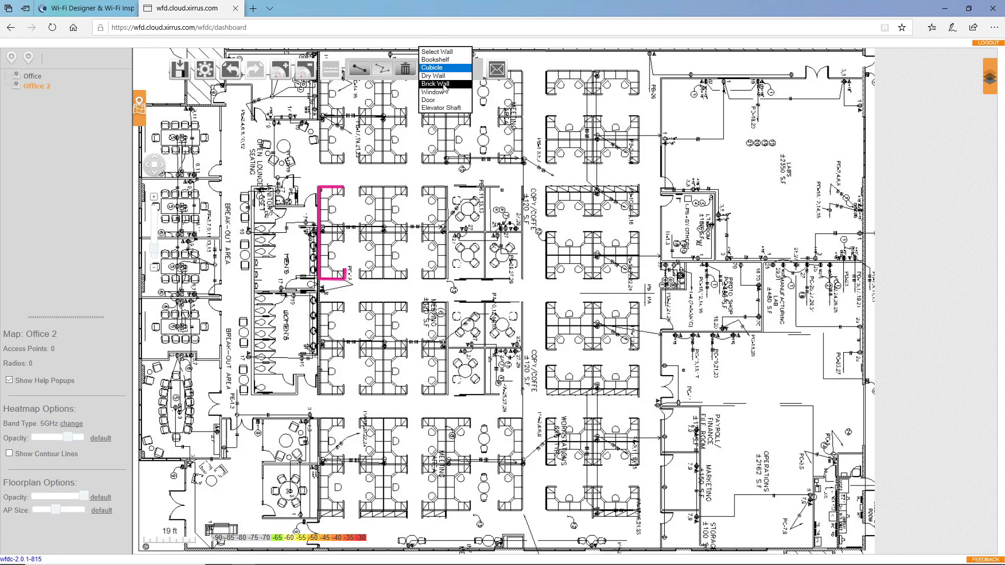
{"action": "left_click", "coordinate": [435, 84]}
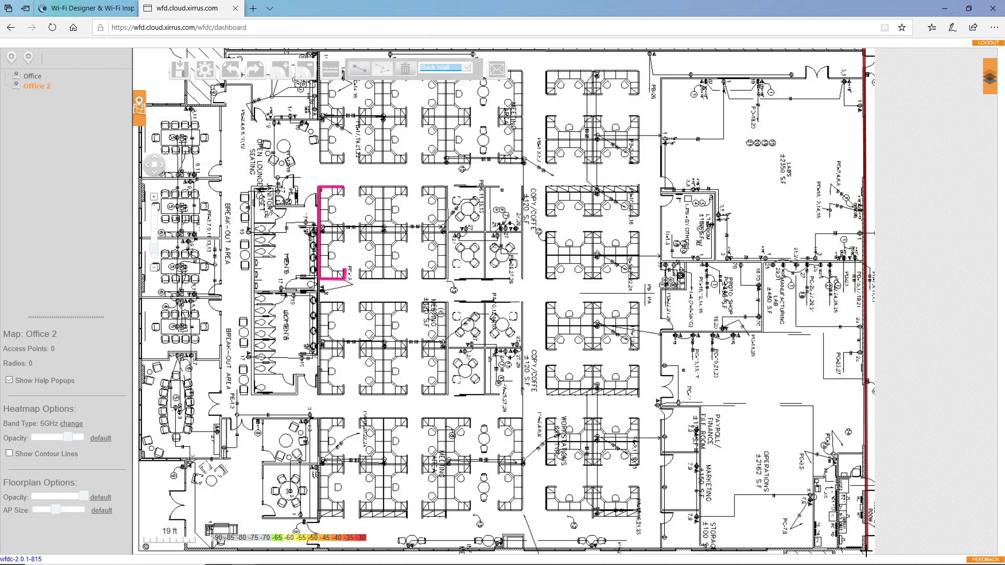
{"action": "mouse_move", "coordinate": [271, 560]}
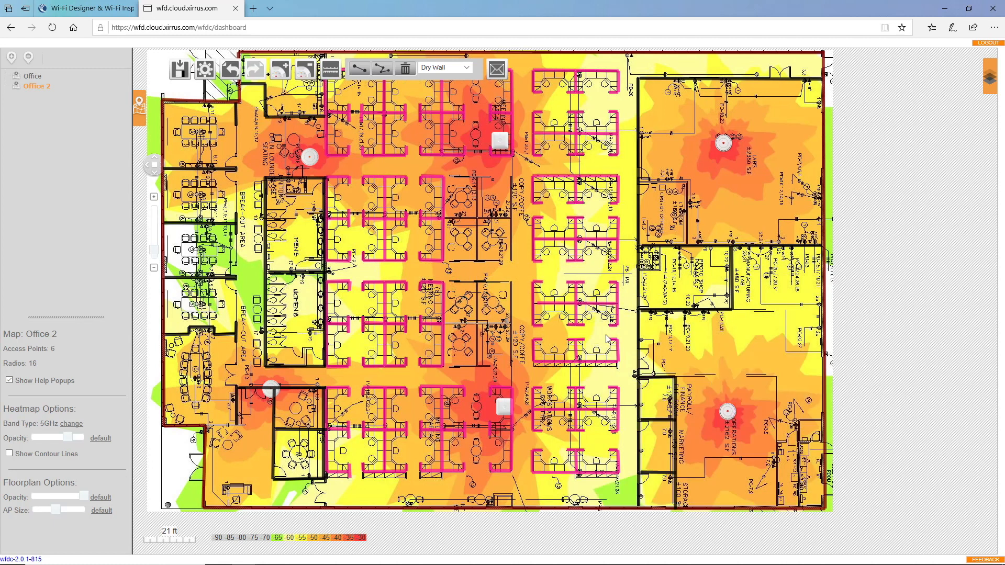
{"action": "mouse_move", "coordinate": [310, 160]}
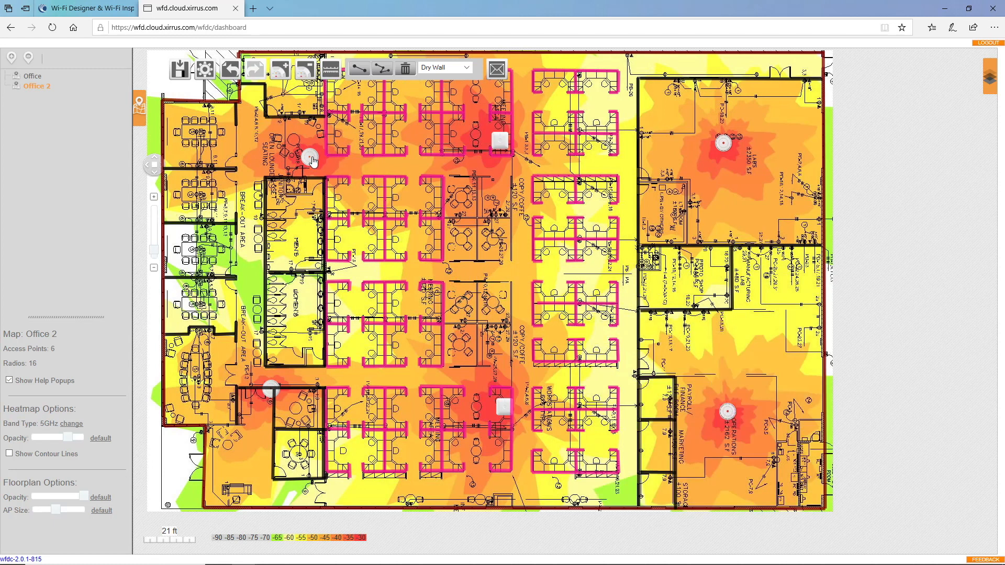
Confirm the top-left access point's radio properties.
{"action": "left_click", "coordinate": [309, 158]}
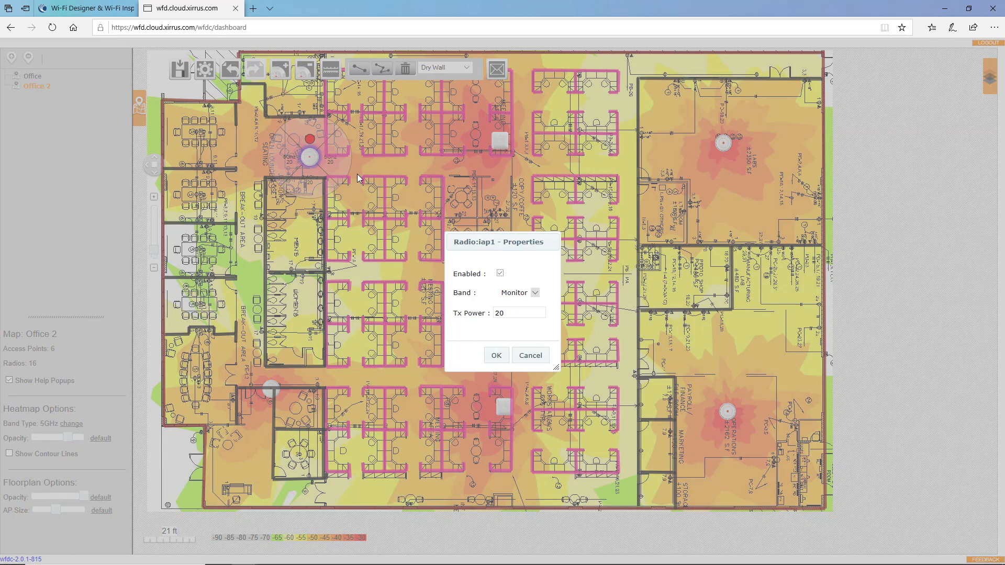
{"action": "left_click", "coordinate": [519, 293]}
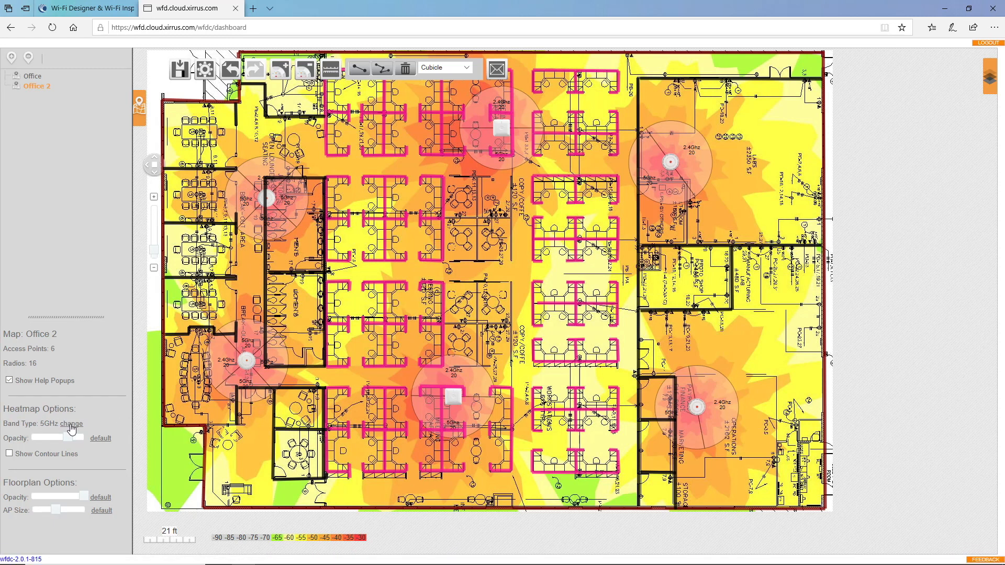
Try the 2.4 GHz heatmap, then switch to combined 2.4 GHz & 5 GHz.
{"action": "left_click", "coordinate": [72, 423]}
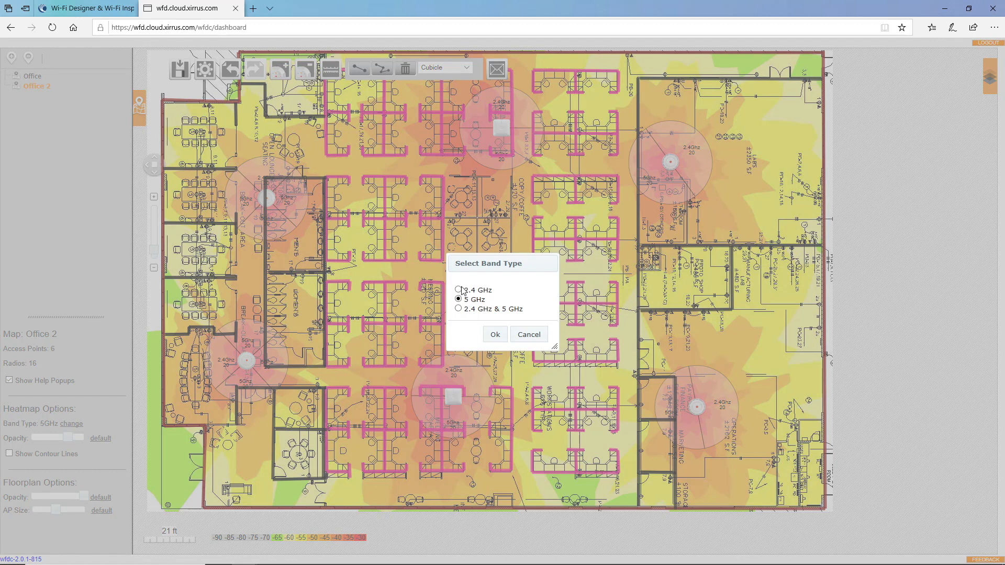
{"action": "left_click", "coordinate": [495, 334]}
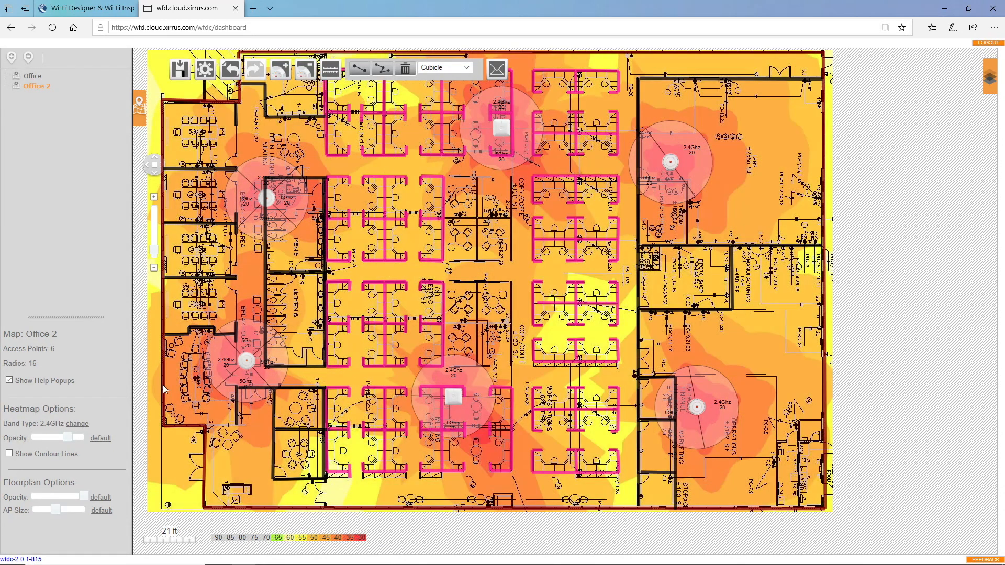
{"action": "left_click", "coordinate": [77, 423]}
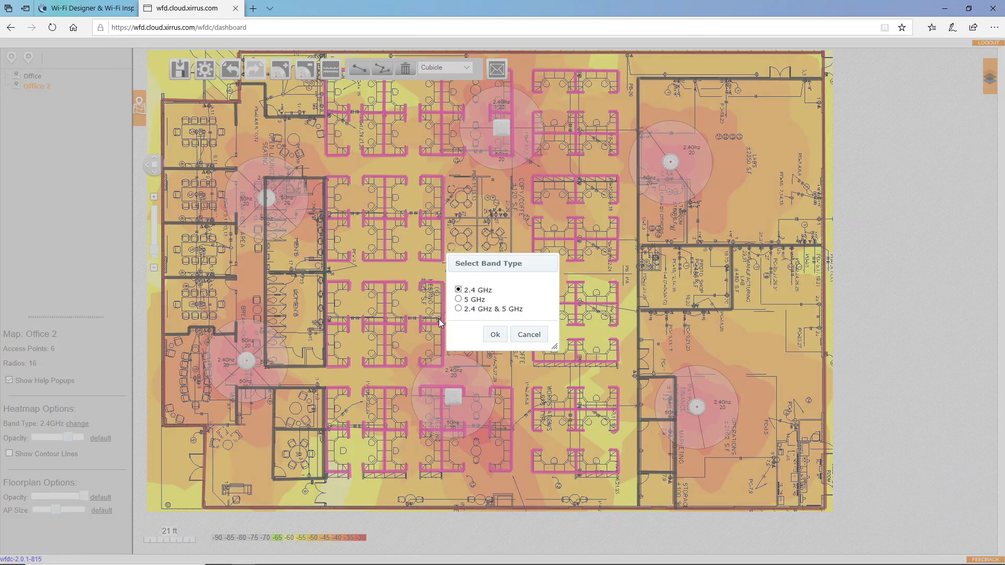
{"action": "left_click", "coordinate": [458, 308]}
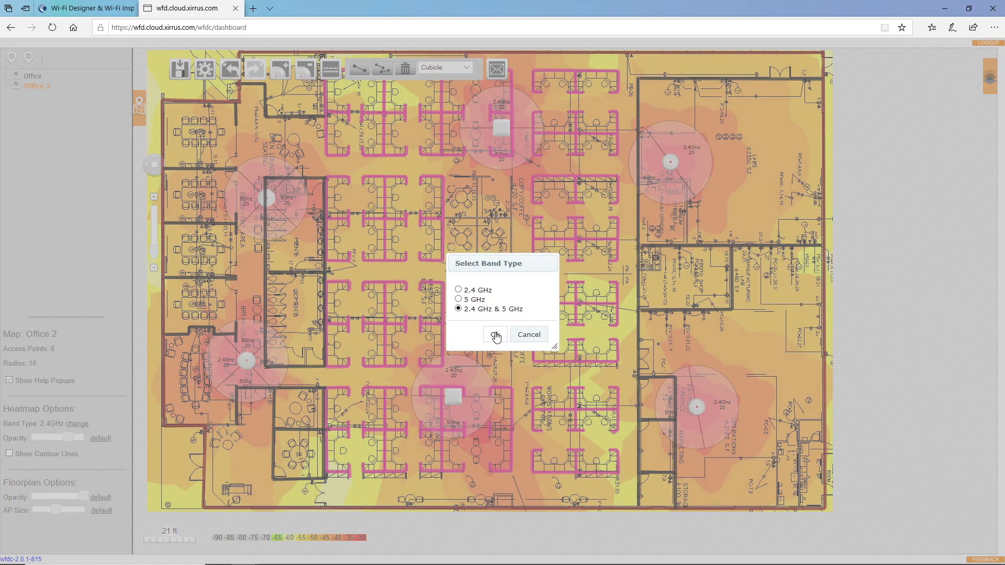
{"action": "left_click", "coordinate": [494, 335]}
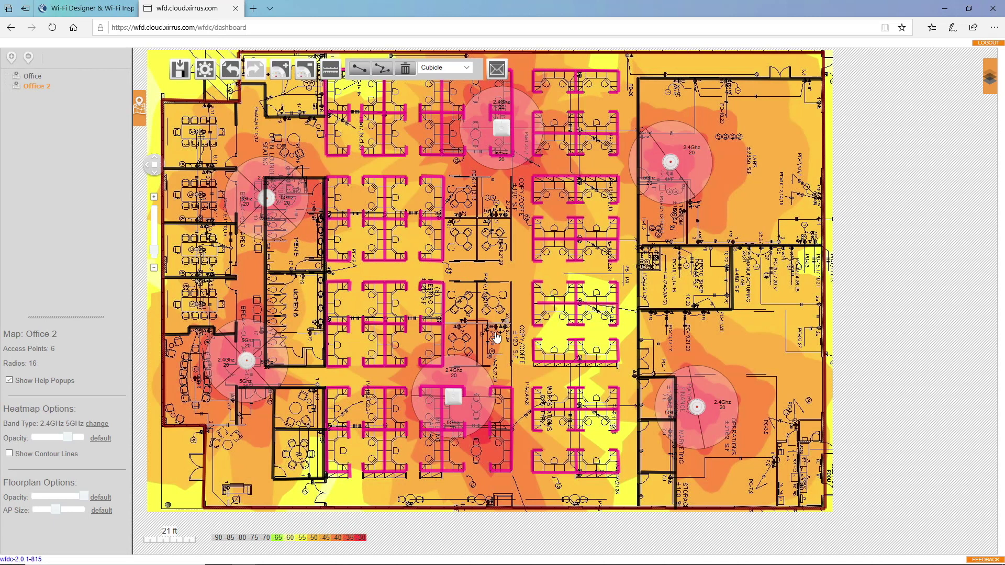
{"action": "mouse_move", "coordinate": [476, 338]}
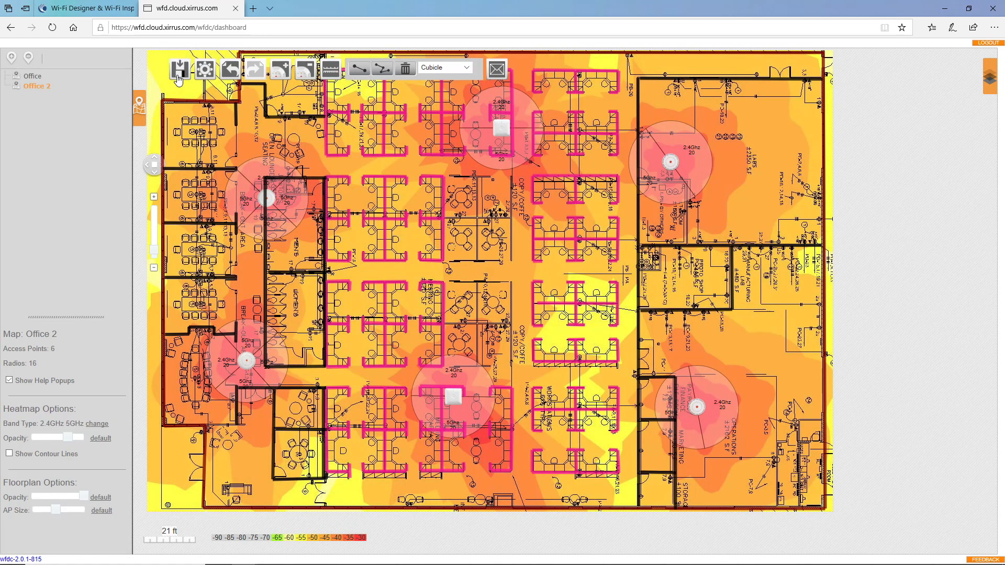
Save the Office 2 map and email the Current Map report.
{"action": "left_click", "coordinate": [180, 70]}
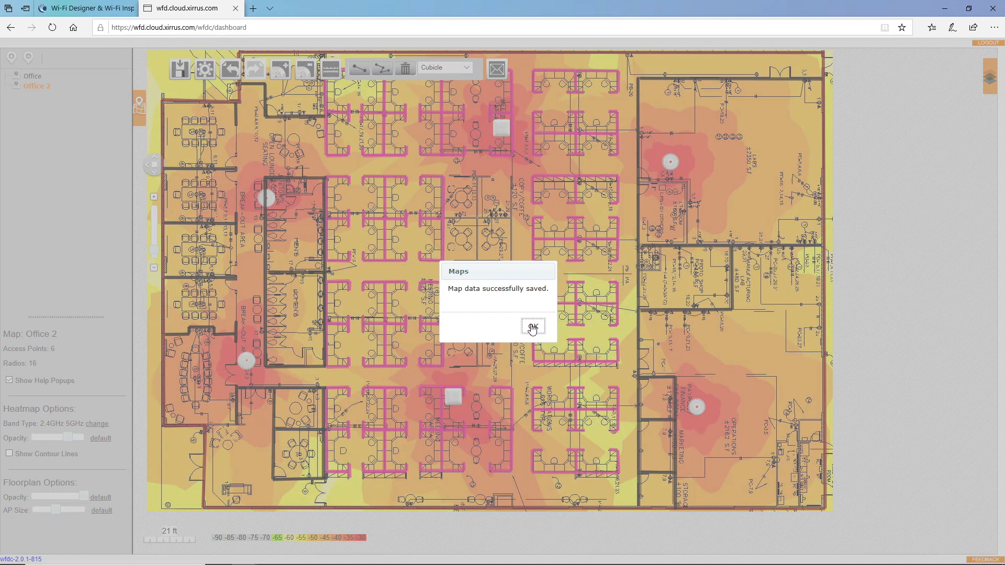
{"action": "left_click", "coordinate": [533, 327]}
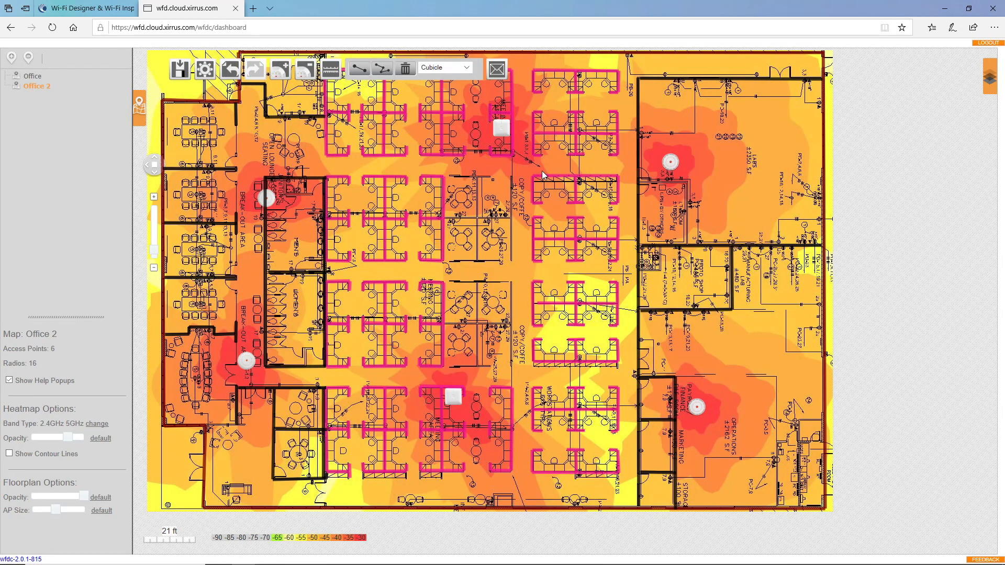
{"action": "mouse_move", "coordinate": [530, 161]}
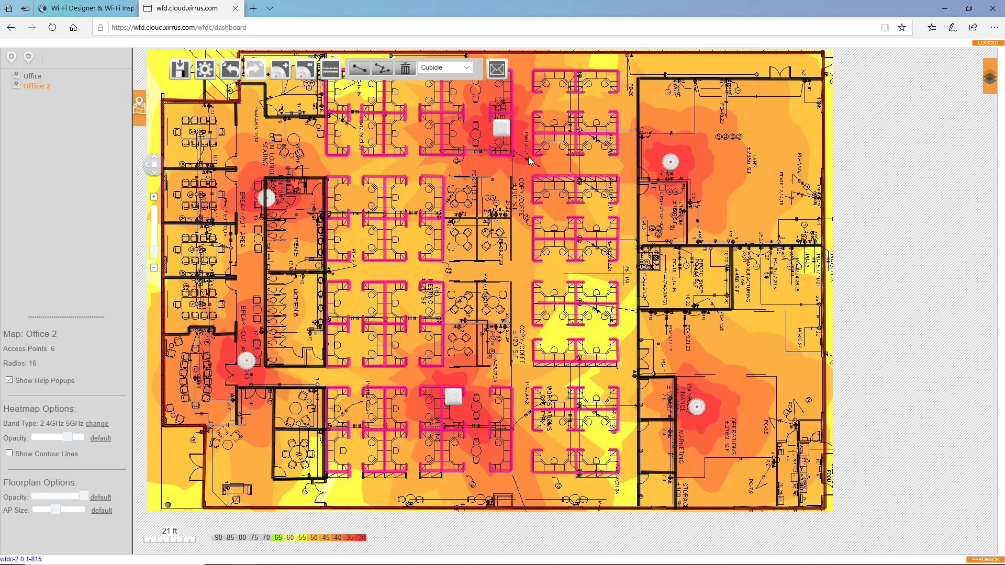
{"action": "left_click", "coordinate": [497, 70]}
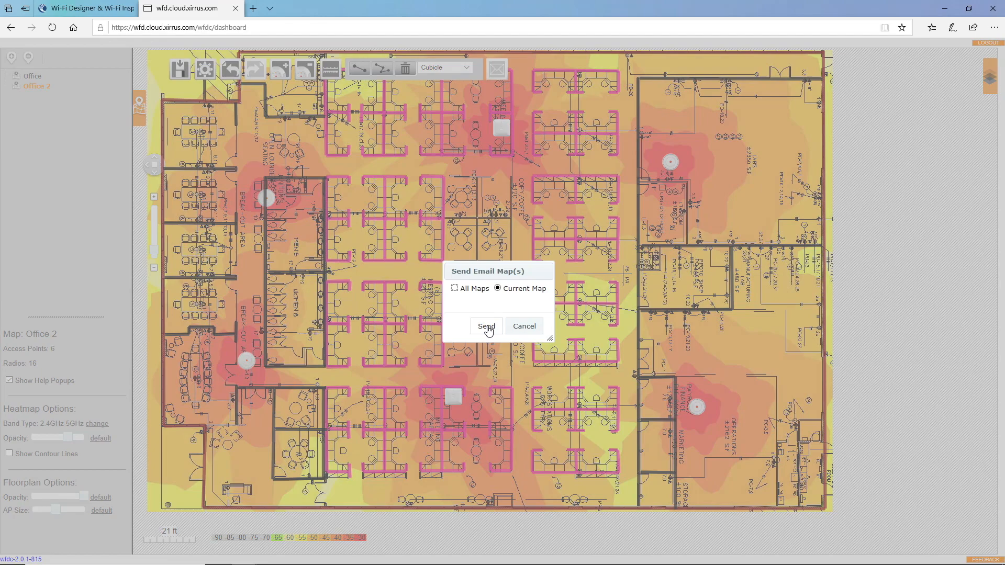
{"action": "left_click", "coordinate": [486, 326]}
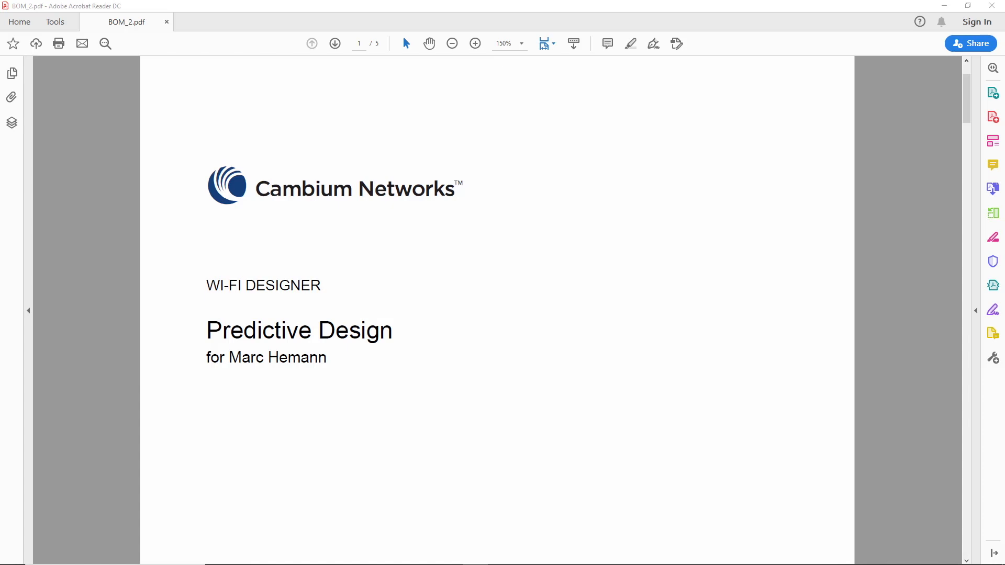
Scroll BOM_2.pdf past the cover to the Office floor-plan heatmap and Bill of Materials table.
{"action": "scroll", "scroll_direction": "down", "scroll_amount": 3}
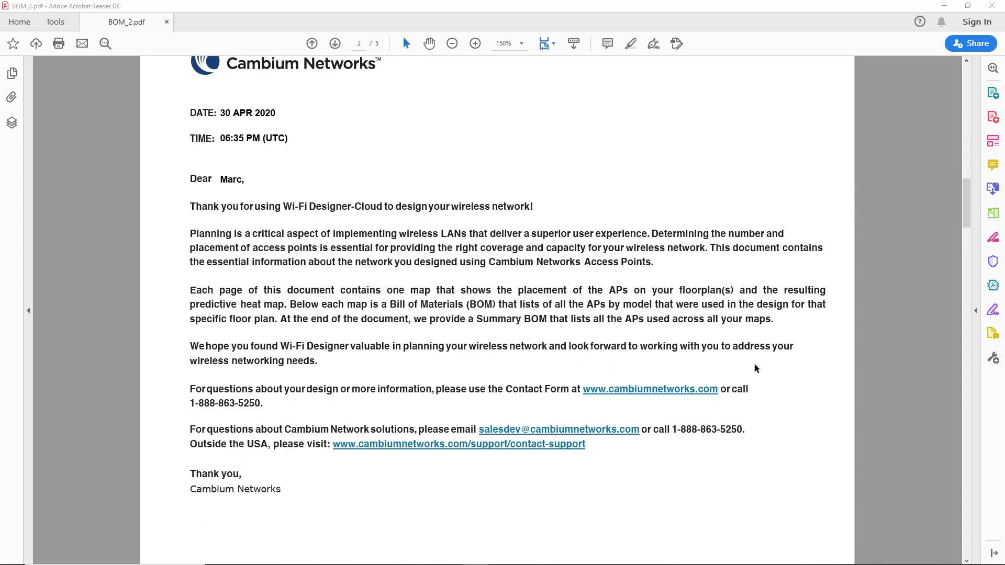
{"action": "left_click", "coordinate": [334, 43]}
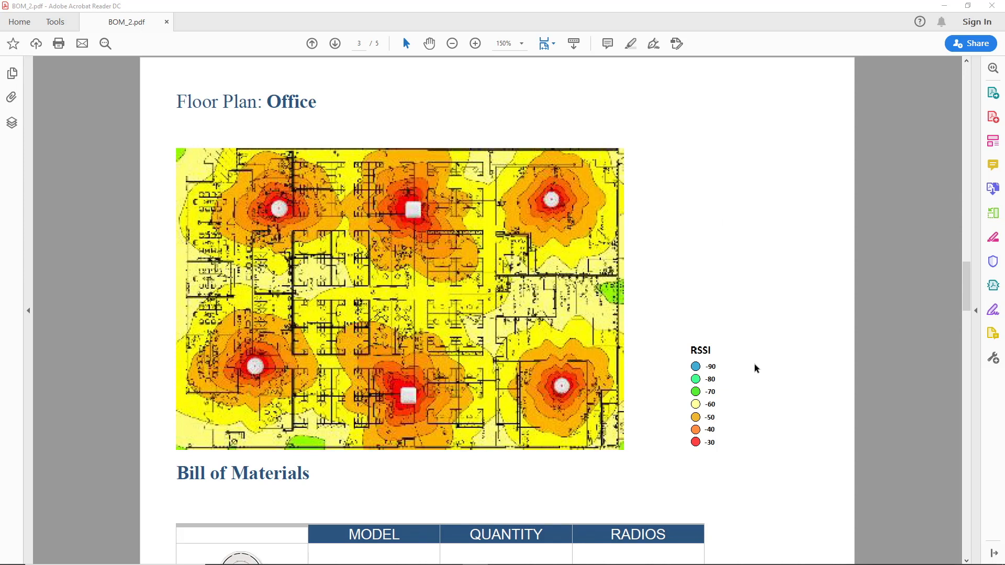
{"action": "scroll", "scroll_direction": "down", "scroll_amount": 3}
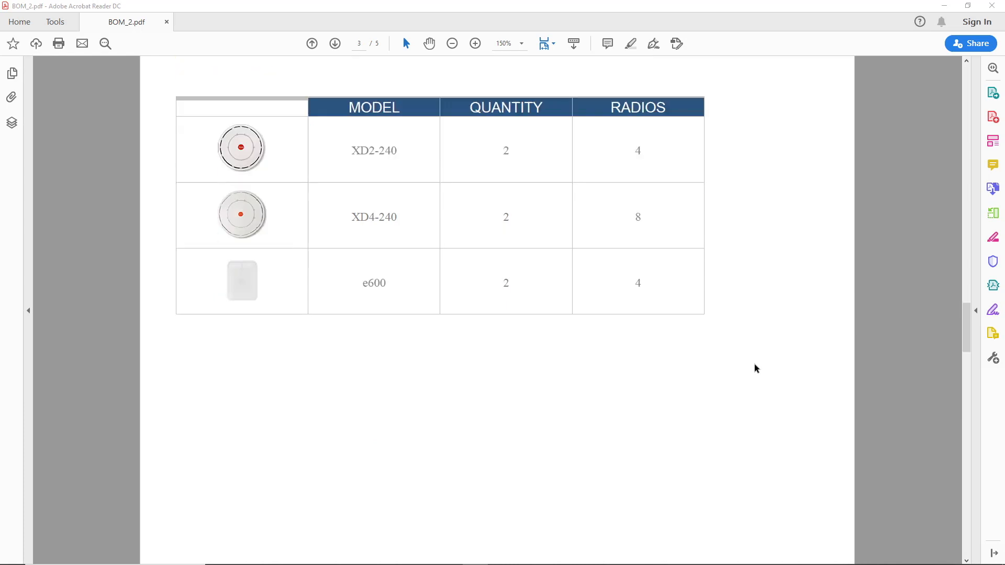